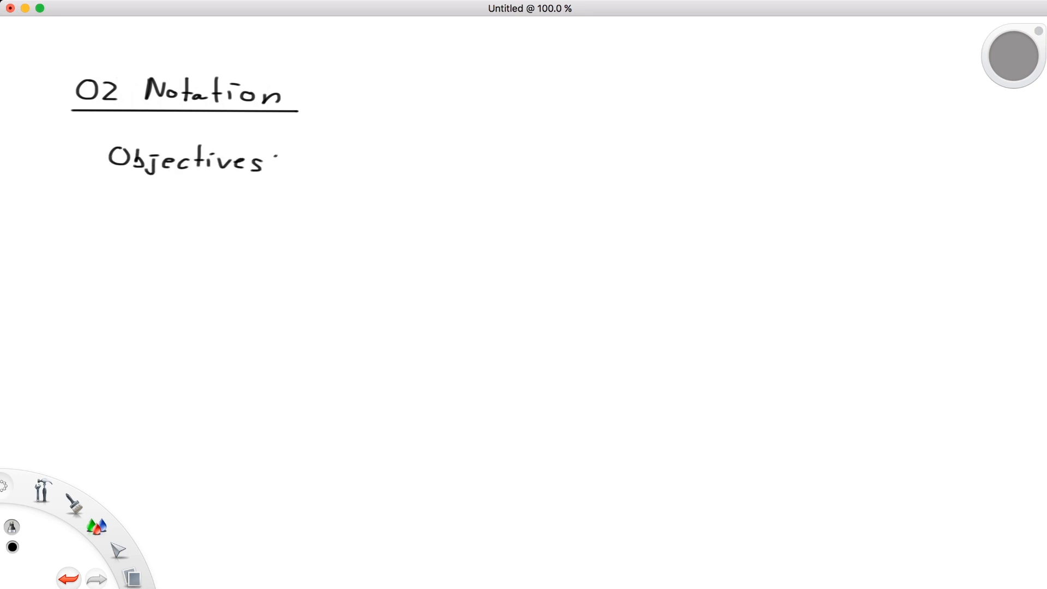
# Step: Handwrite the Notation objectives: roster, set-builder, membership ∈ and empty sets ∅
pyautogui.moveTo(307, 164); pyautogui.dragTo(544, 163)
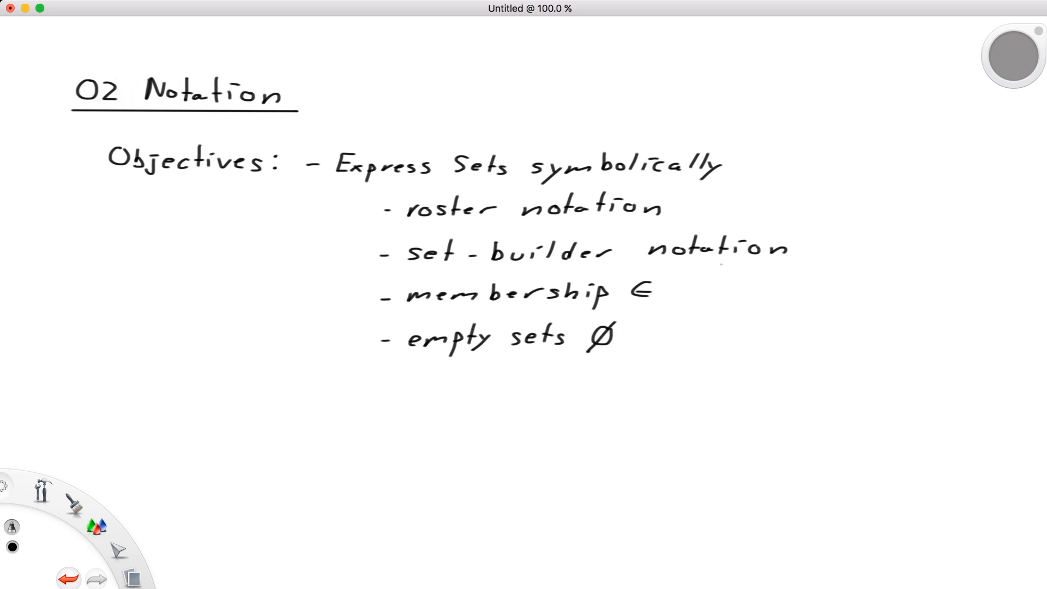
pyautogui.moveTo(94, 137); pyautogui.dragTo(881, 386)
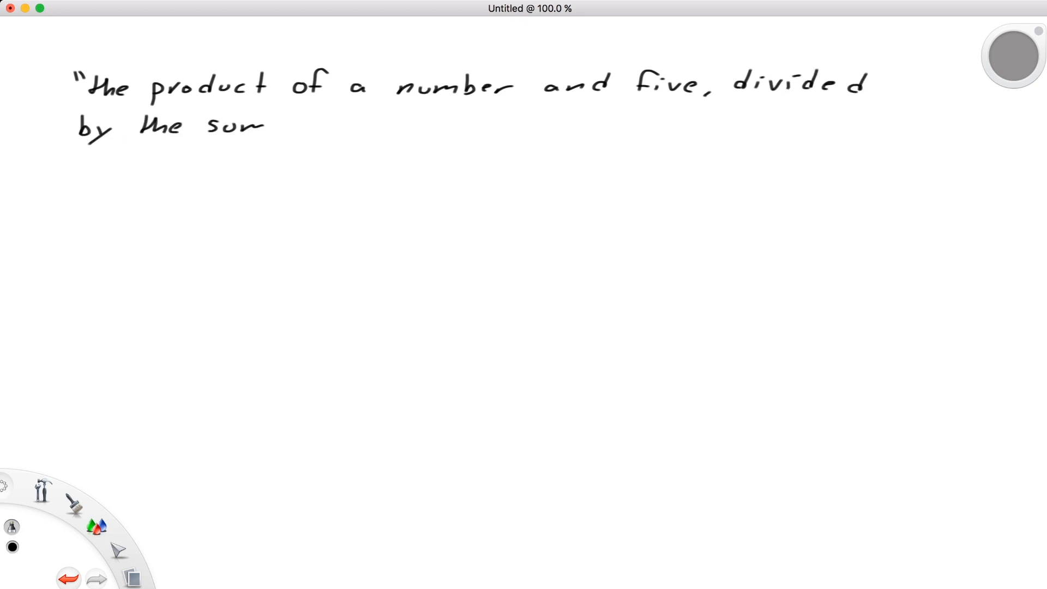
# Step: Finish the phrase 'of five and the number squared', then write 'vs.' and begin 5x
pyautogui.write('of five and the number squared,"')
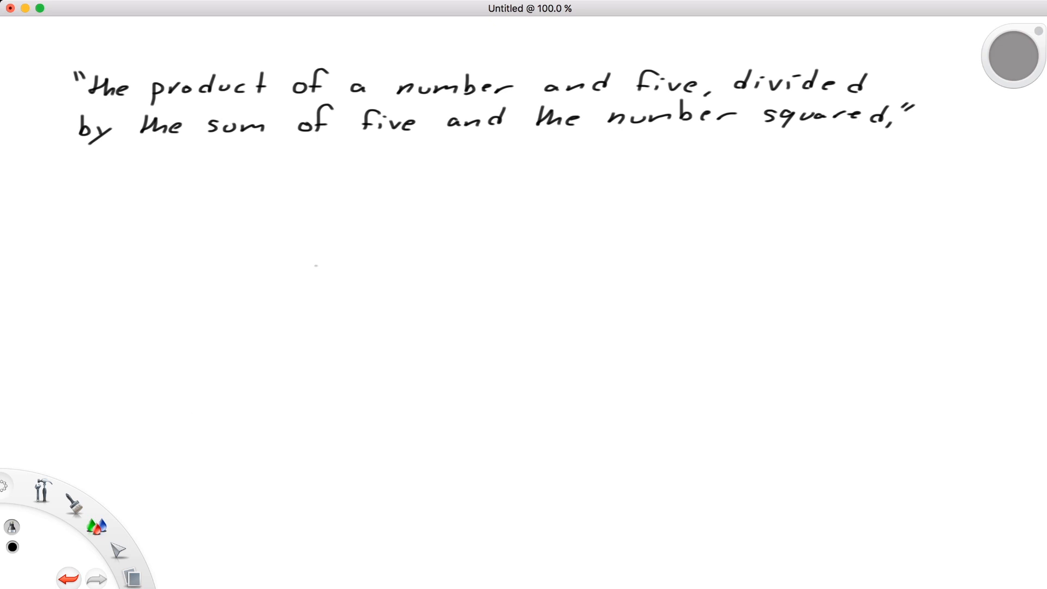
pyautogui.moveTo(431, 194); pyautogui.dragTo(426, 220)
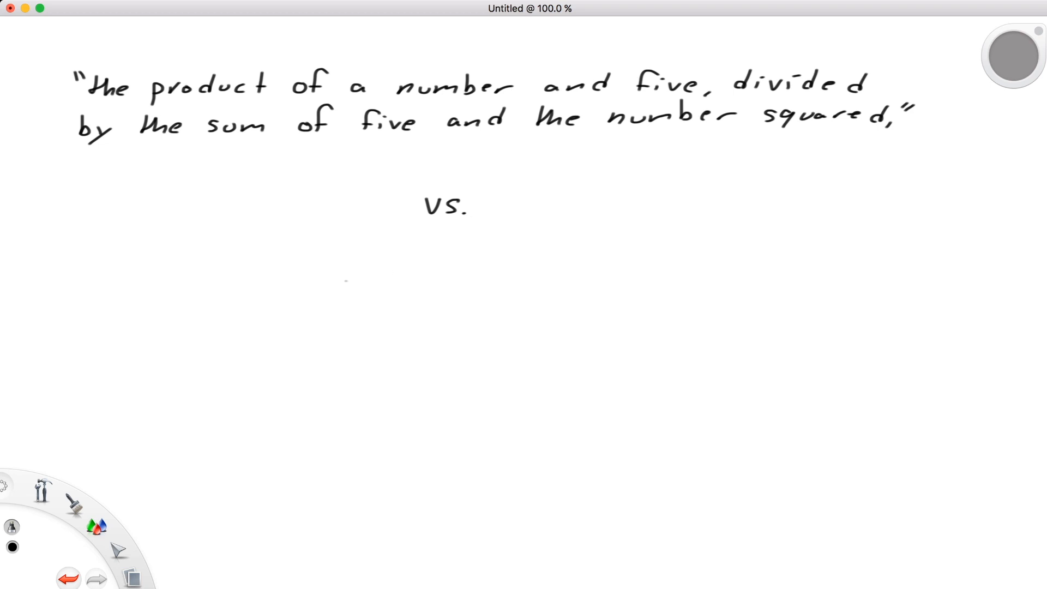
pyautogui.moveTo(380, 277); pyautogui.dragTo(424, 301)
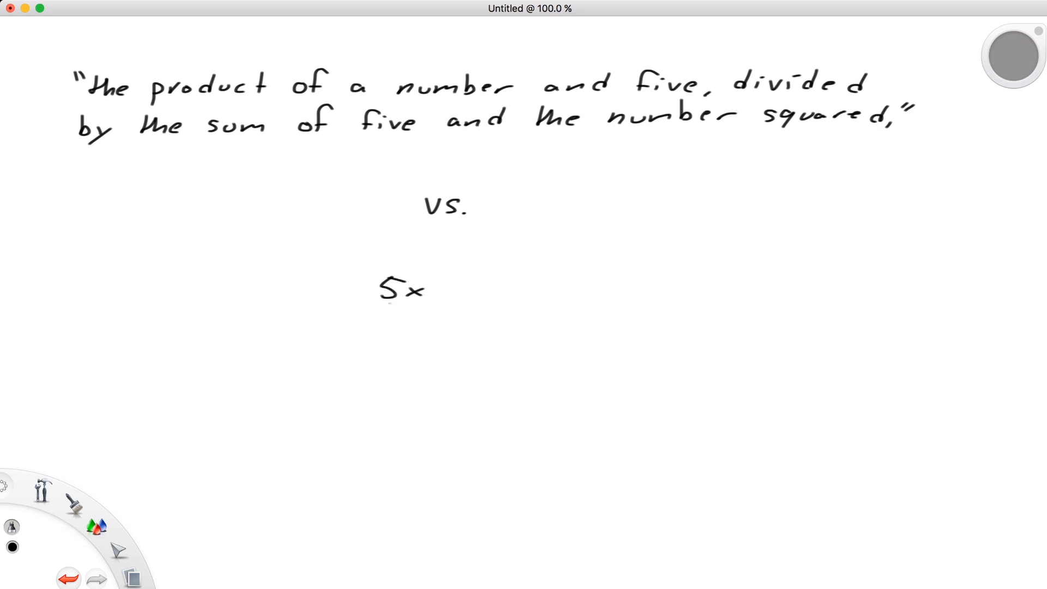
pyautogui.moveTo(361, 311); pyautogui.dragTo(467, 311)
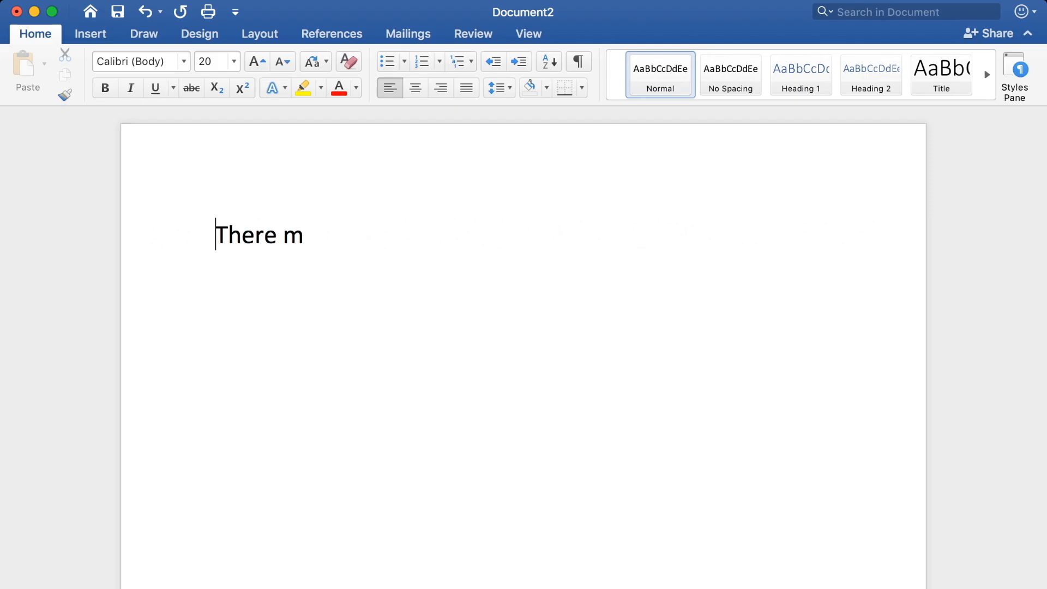
# Step: Type 'Math skills improved with practice!' into the Word document
pyautogui.write('ath skills improved with practice!')
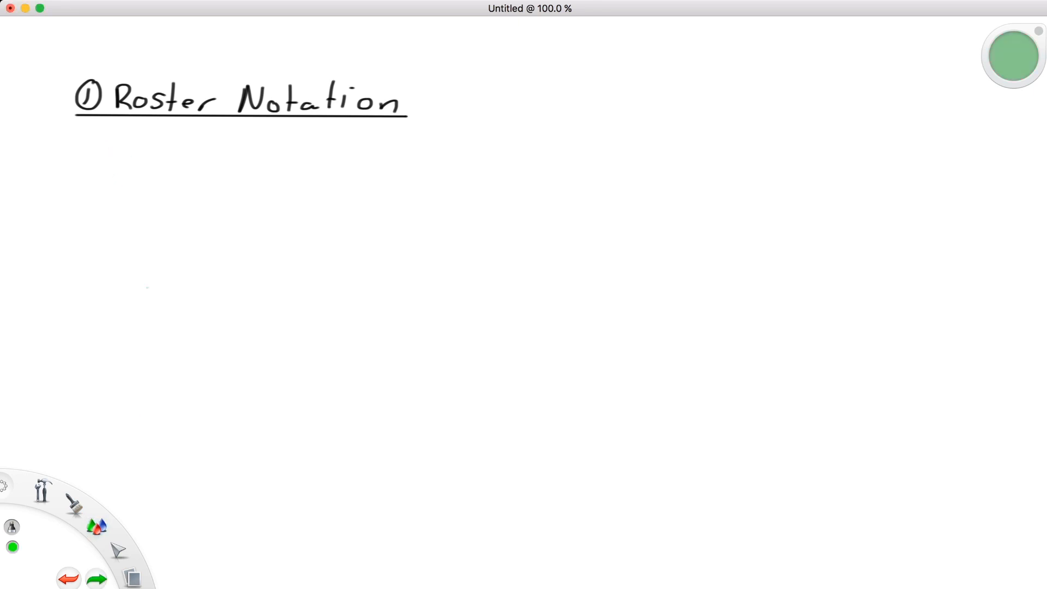
# Step: Write the green quoted note about a class roster listing students
pyautogui.moveTo(93, 143); pyautogui.dragTo(384, 143)
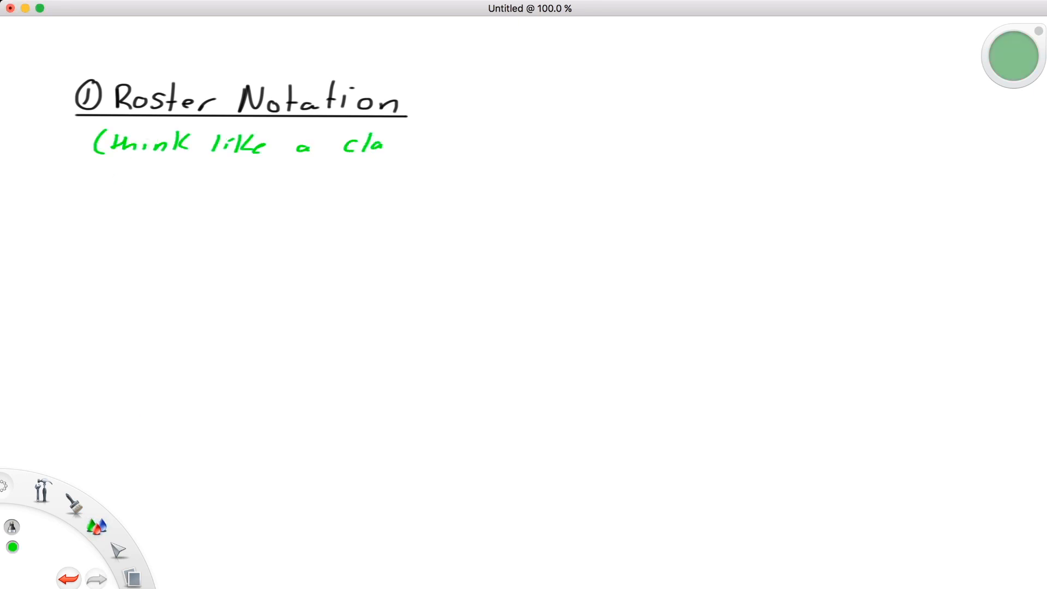
pyautogui.moveTo(381, 140); pyautogui.dragTo(548, 143)
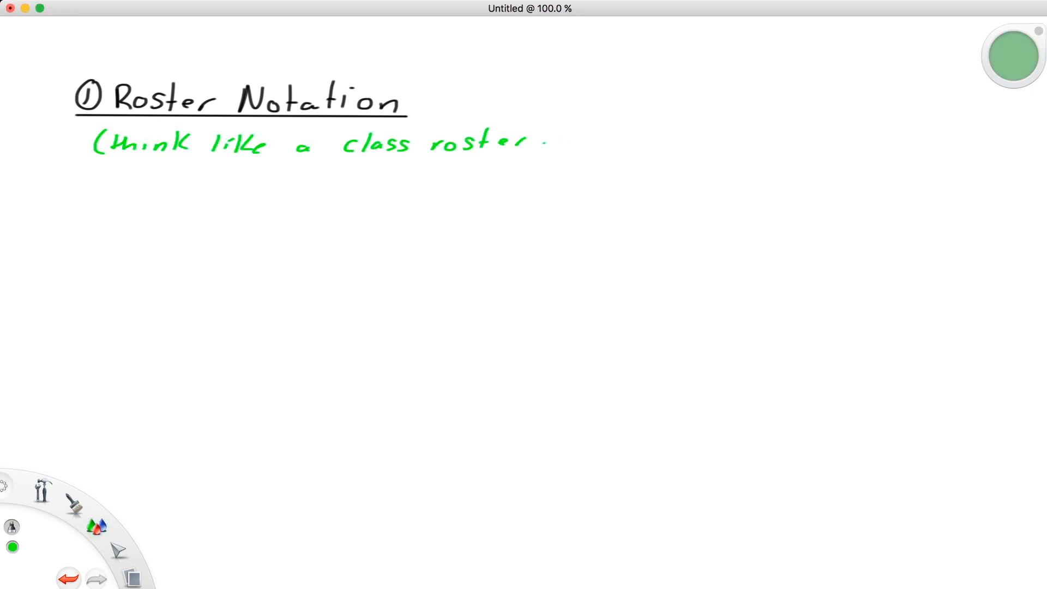
pyautogui.moveTo(547, 141); pyautogui.dragTo(635, 144)
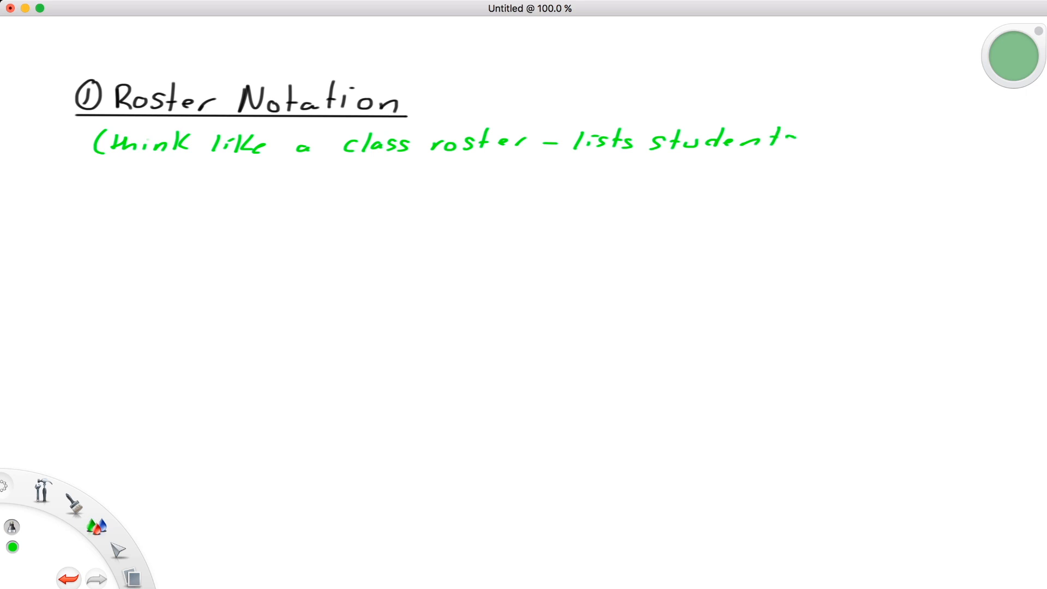
pyautogui.moveTo(788, 147); pyautogui.dragTo(828, 127)
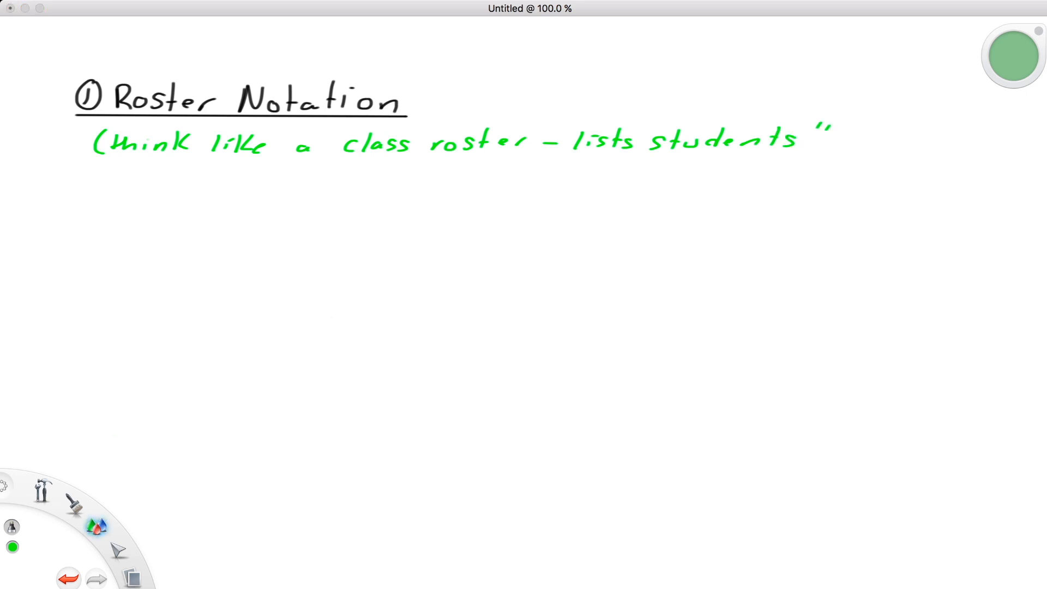
# Step: Write {element 1, …, element n} in black, then green odd numbers 0<x<10 → {1,3,5,7,9}
pyautogui.moveTo(214, 180); pyautogui.dragTo(210, 214)
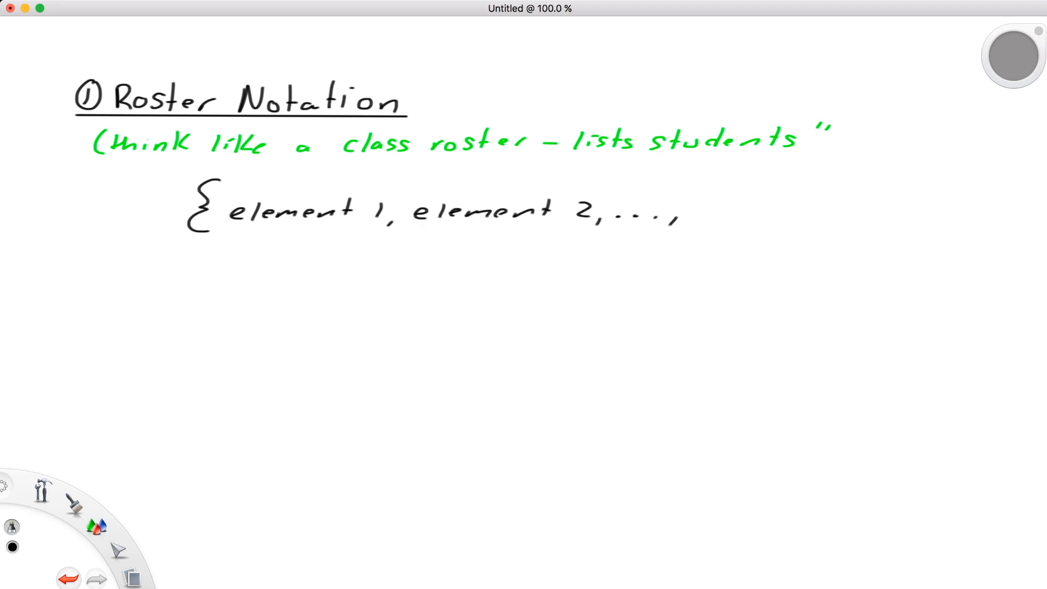
pyautogui.moveTo(694, 207); pyautogui.dragTo(908, 214)
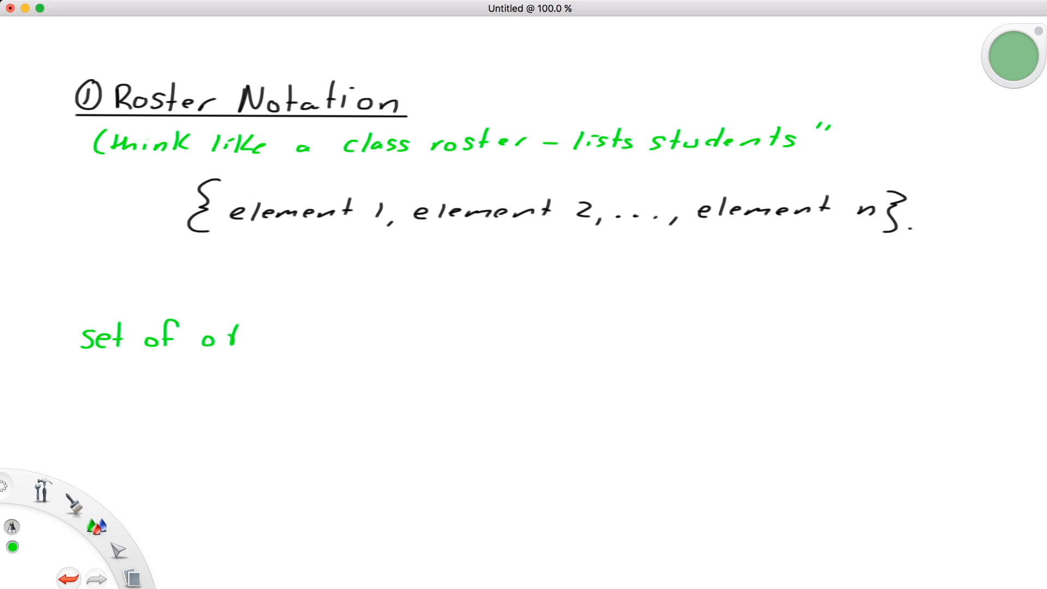
pyautogui.moveTo(200, 337); pyautogui.dragTo(254, 381)
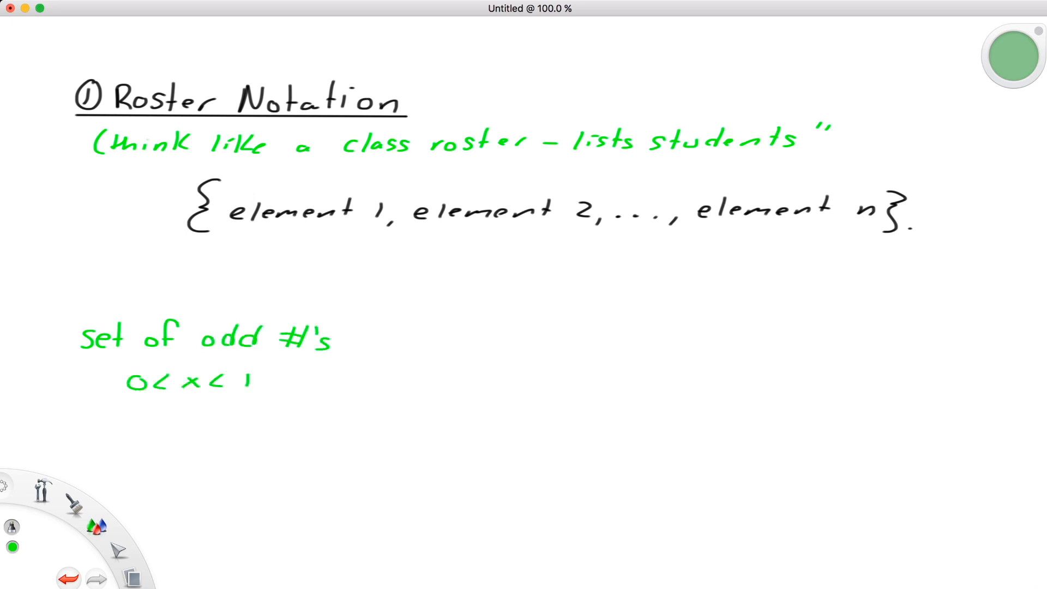
pyautogui.moveTo(381, 357); pyautogui.dragTo(443, 358)
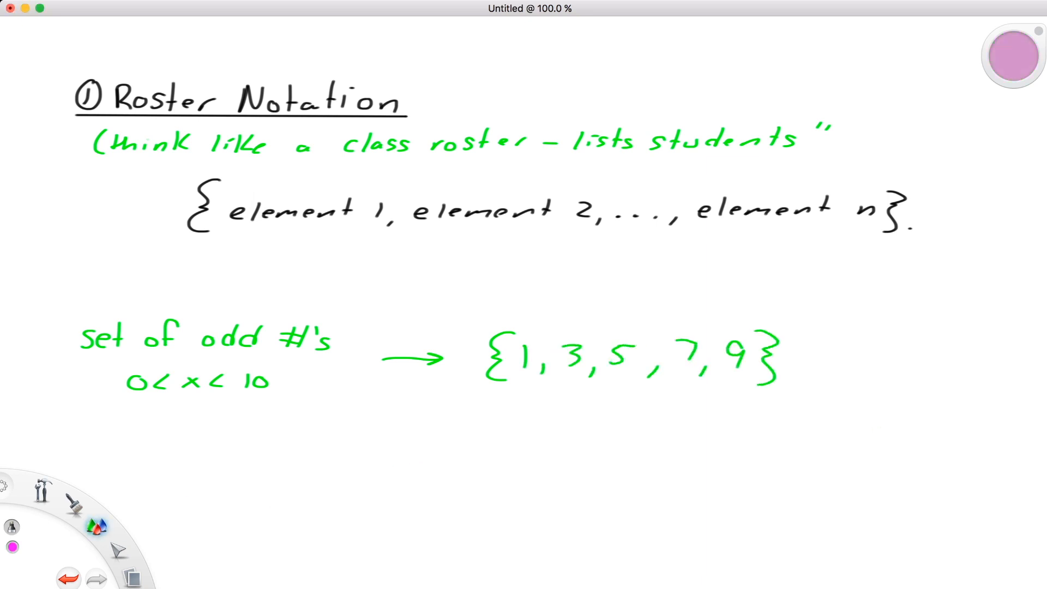
# Step: Draw and undo black pointer arrows, then write green 'set even #'s {2,4,6,8} ='
pyautogui.click(12, 547)
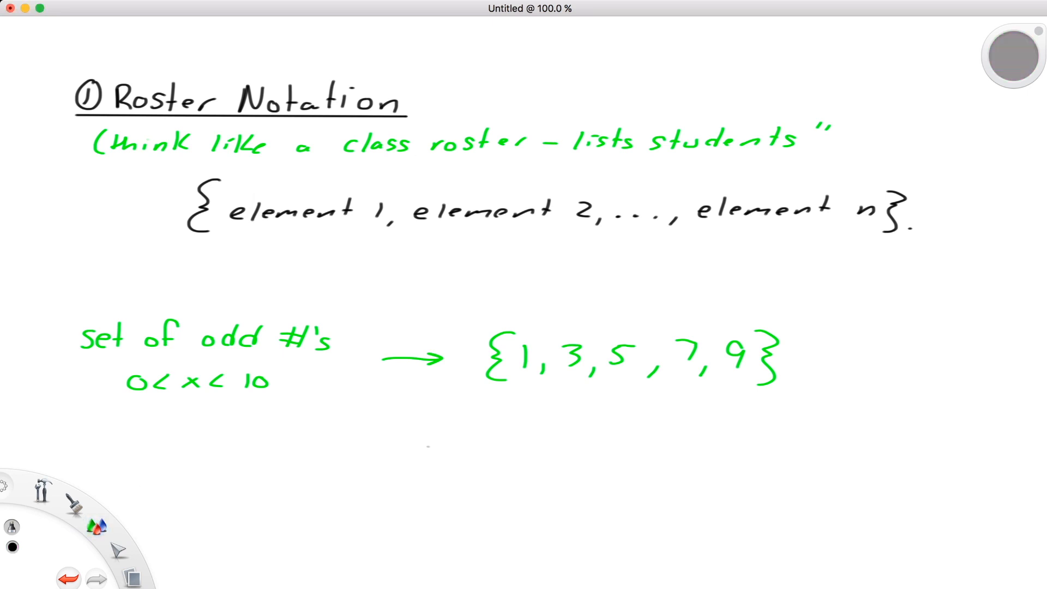
pyautogui.moveTo(458, 414); pyautogui.dragTo(497, 387)
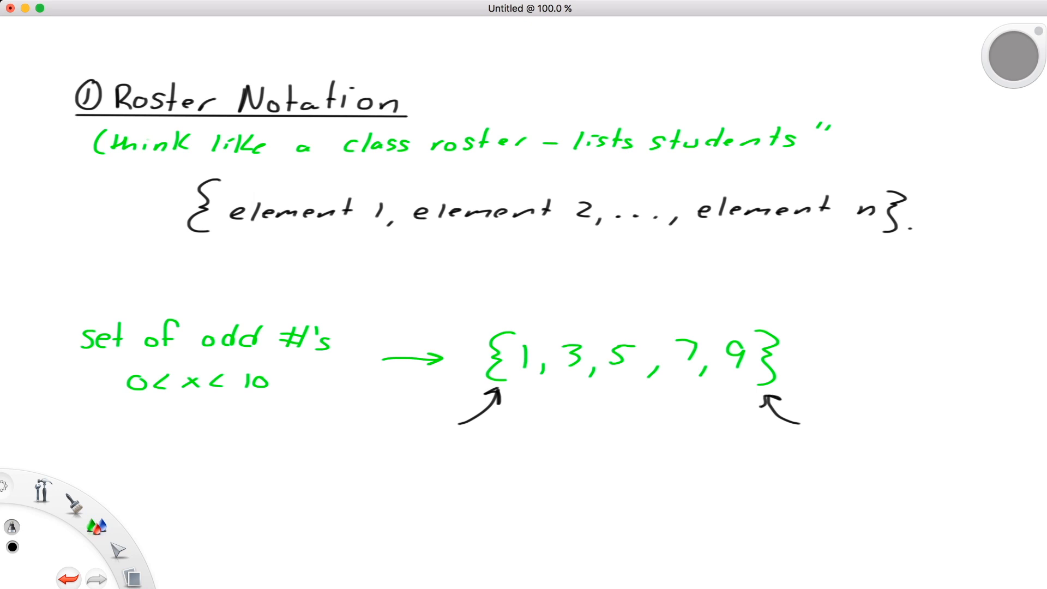
pyautogui.click(68, 578)
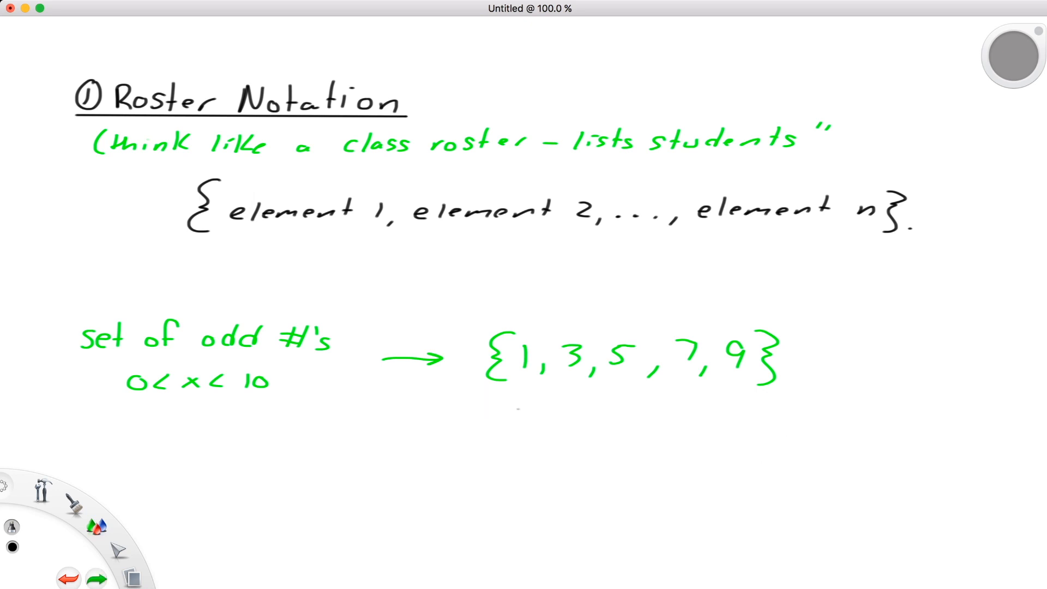
pyautogui.moveTo(524, 411); pyautogui.dragTo(541, 374)
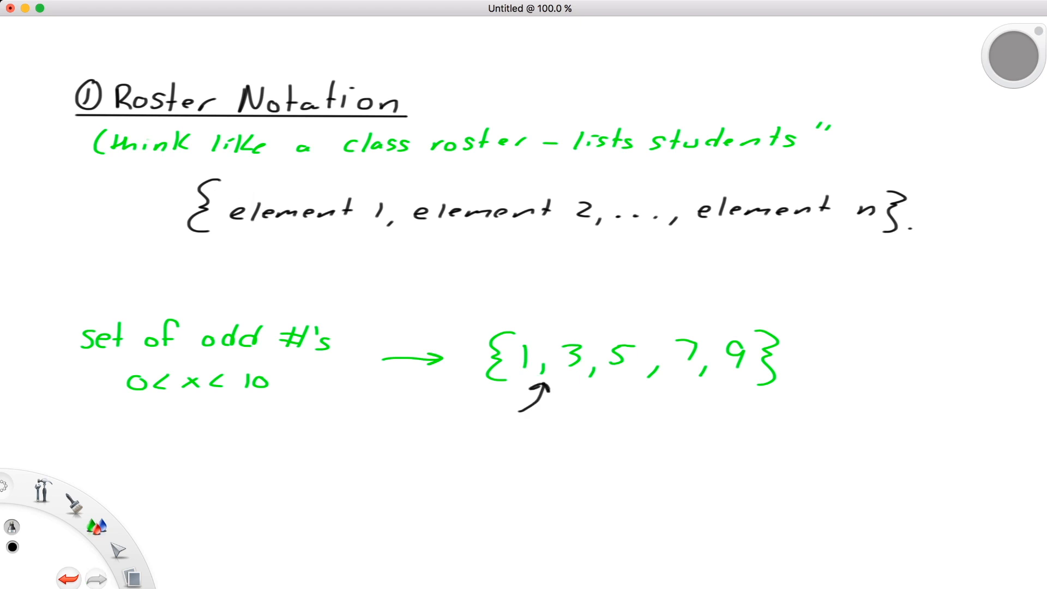
pyautogui.click(68, 577)
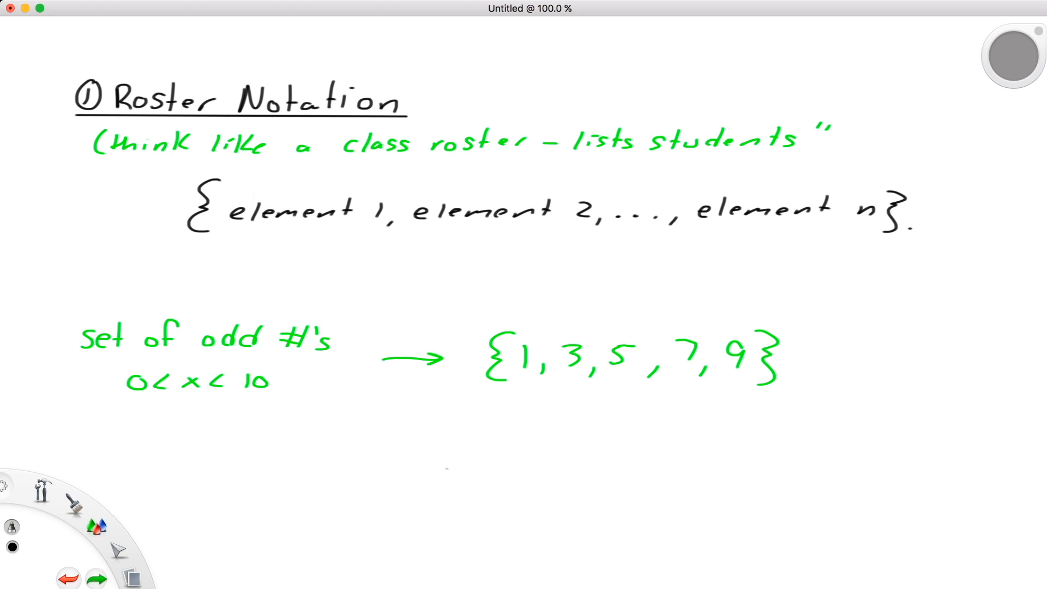
pyautogui.moveTo(167, 455); pyautogui.dragTo(200, 481)
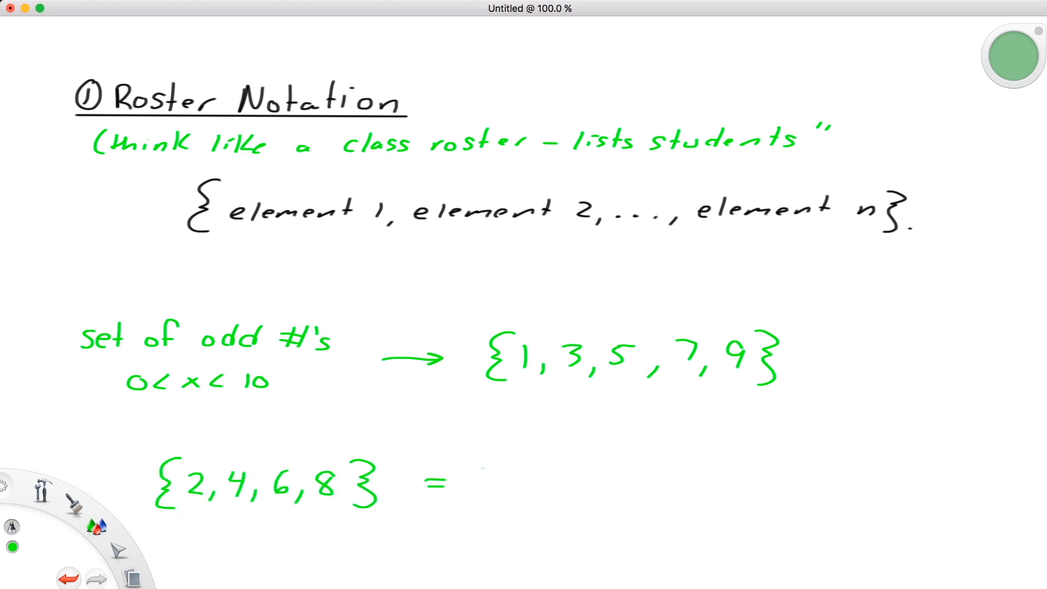
pyautogui.write("set even #'s")
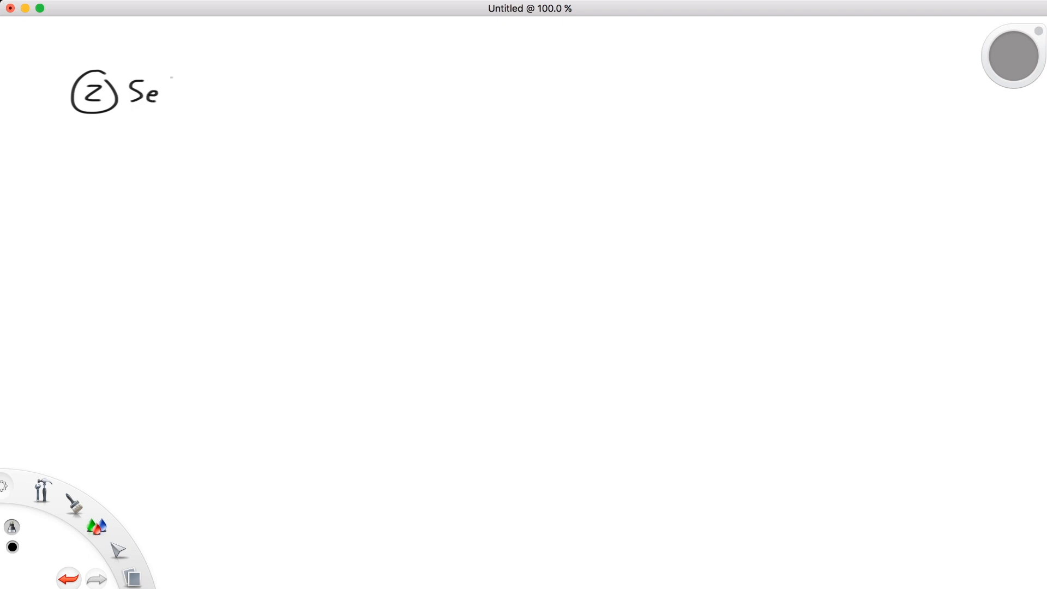
# Step: Write the 'Set-Builder' heading and underline it
pyautogui.moveTo(160, 93); pyautogui.dragTo(240, 93)
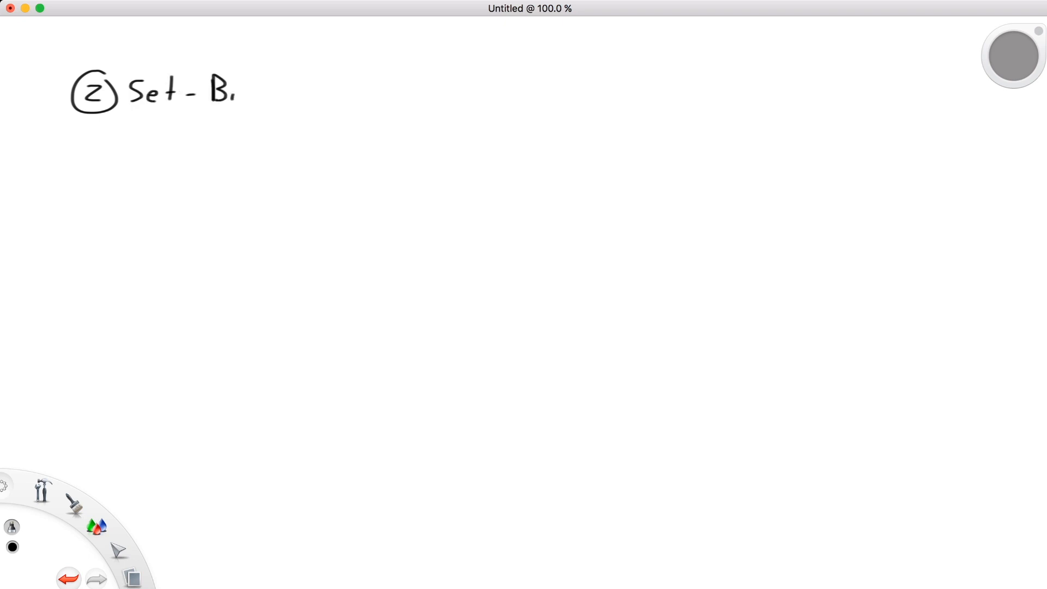
pyautogui.moveTo(240, 94); pyautogui.dragTo(327, 93)
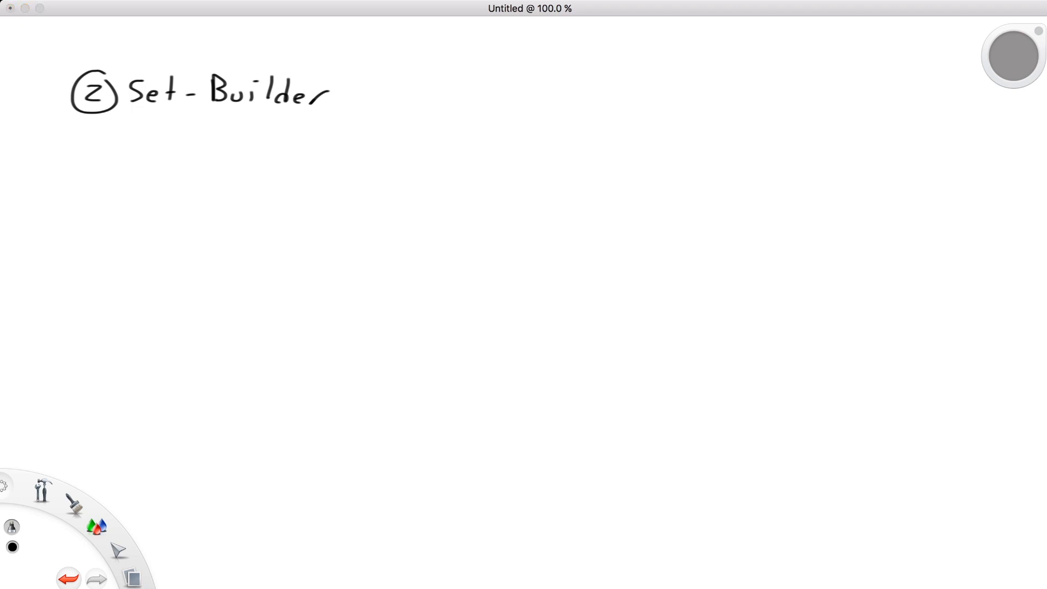
pyautogui.moveTo(77, 115); pyautogui.dragTo(132, 115)
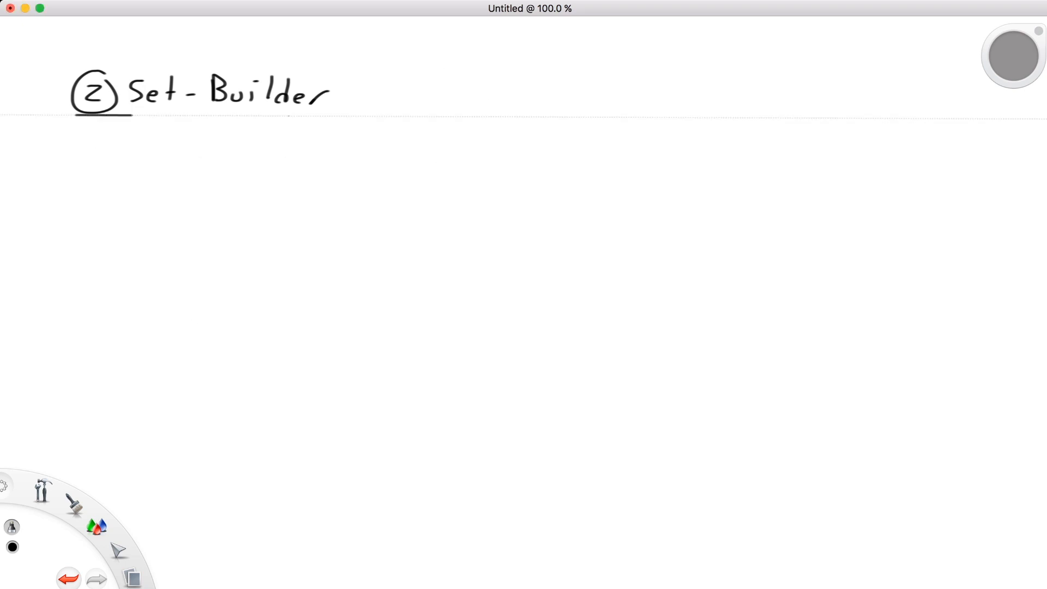
pyautogui.moveTo(130, 115); pyautogui.dragTo(345, 117)
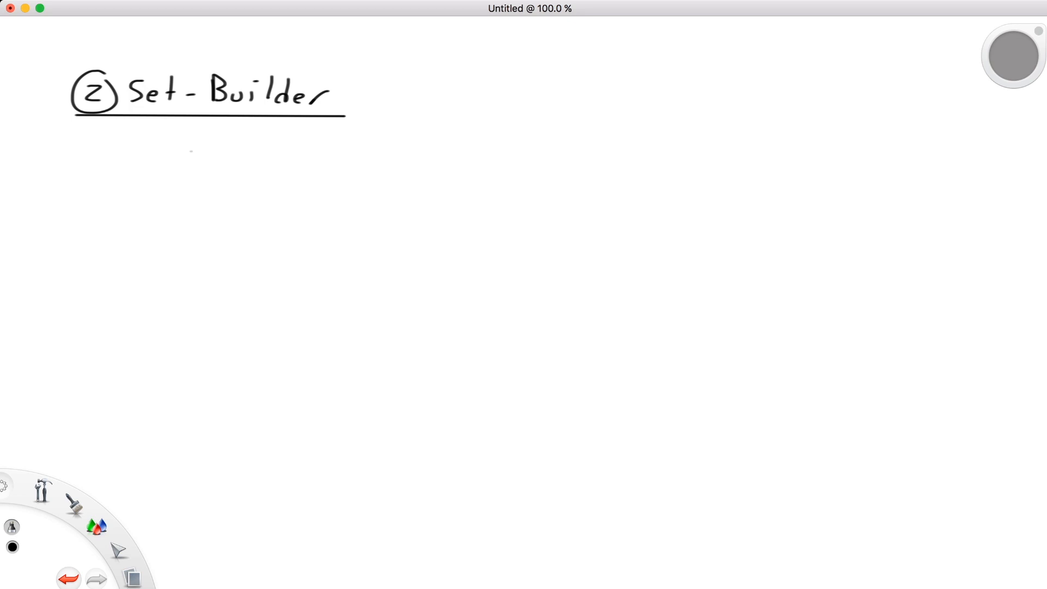
# Step: Write {x | given criteria} and its reading note 'elements x such that'
pyautogui.moveTo(187, 150); pyautogui.dragTo(181, 197)
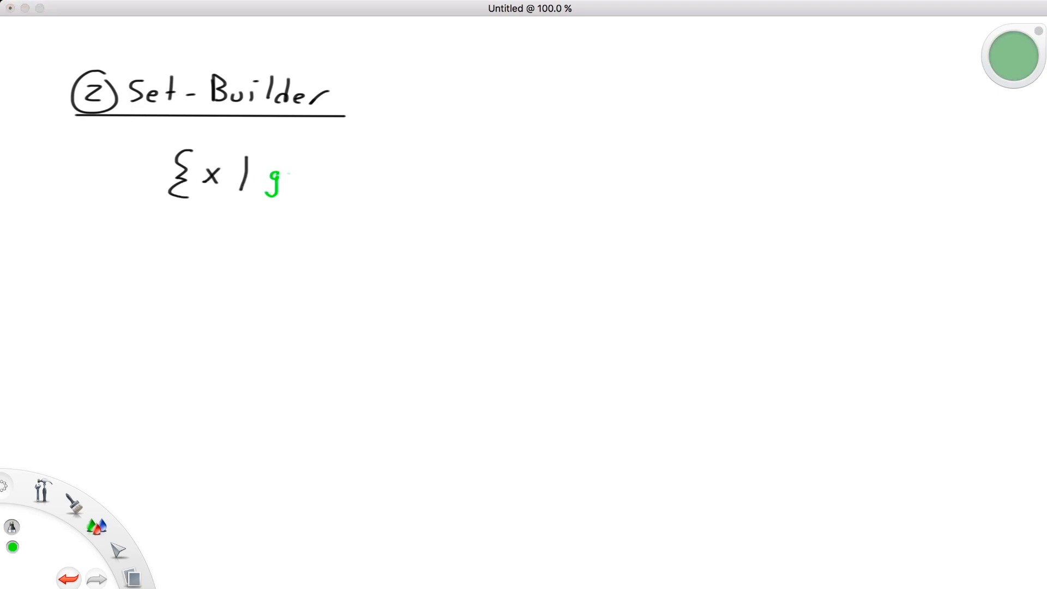
pyautogui.moveTo(281, 176); pyautogui.dragTo(508, 177)
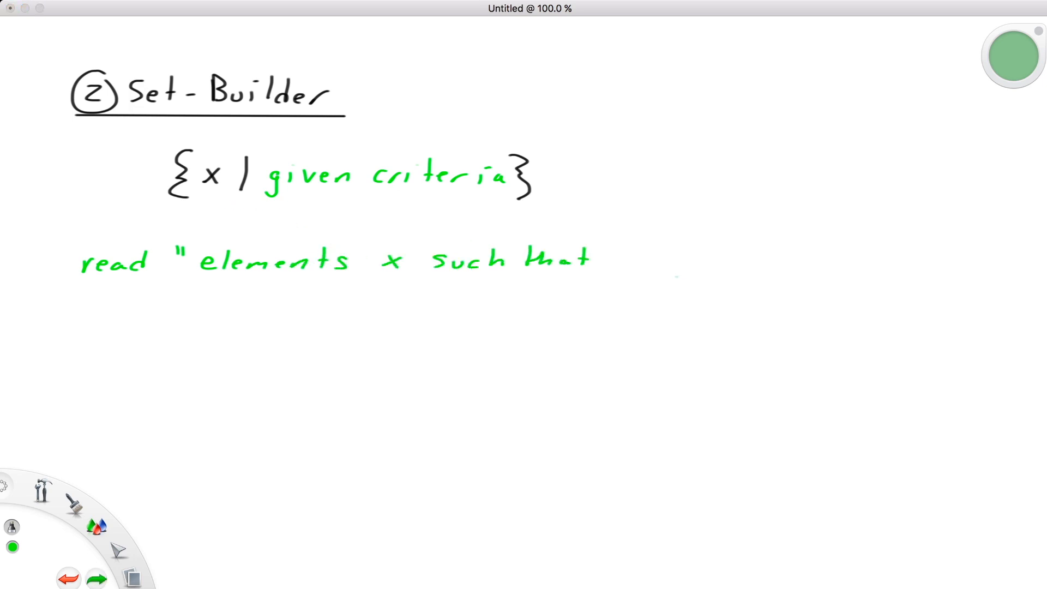
pyautogui.write('..."')
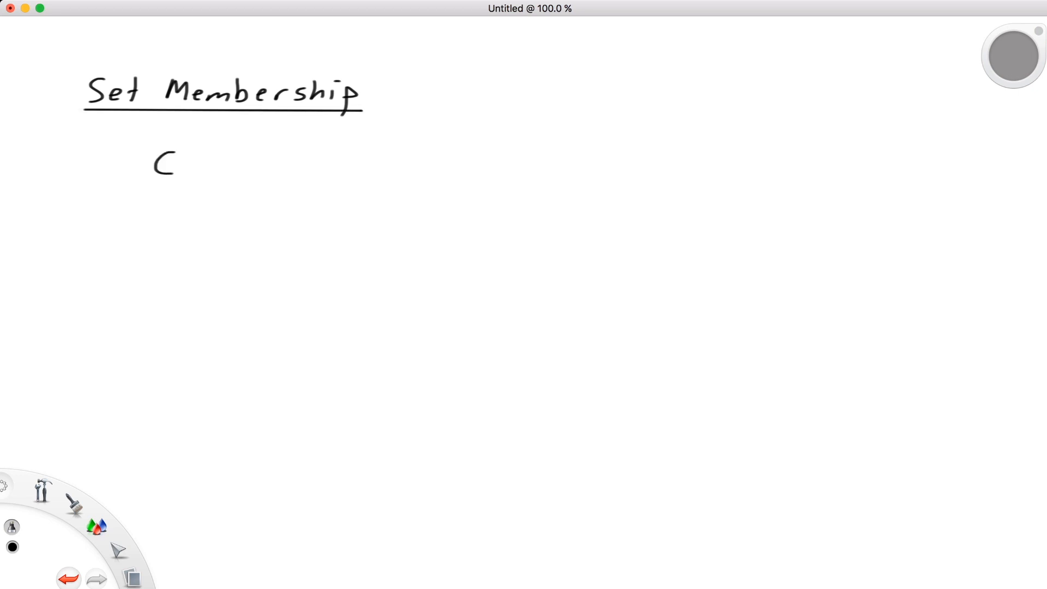
# Step: Write ∈ ⇒ 'belongs to', 'is contained in', 'is an element of'
pyautogui.moveTo(157, 166); pyautogui.dragTo(182, 164)
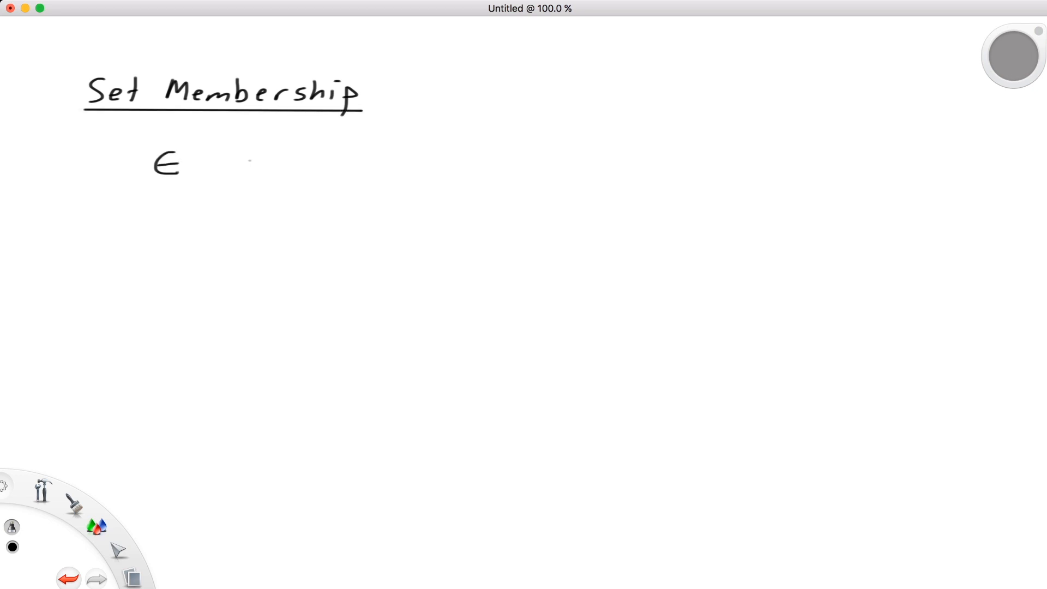
pyautogui.moveTo(244, 170); pyautogui.dragTo(266, 161)
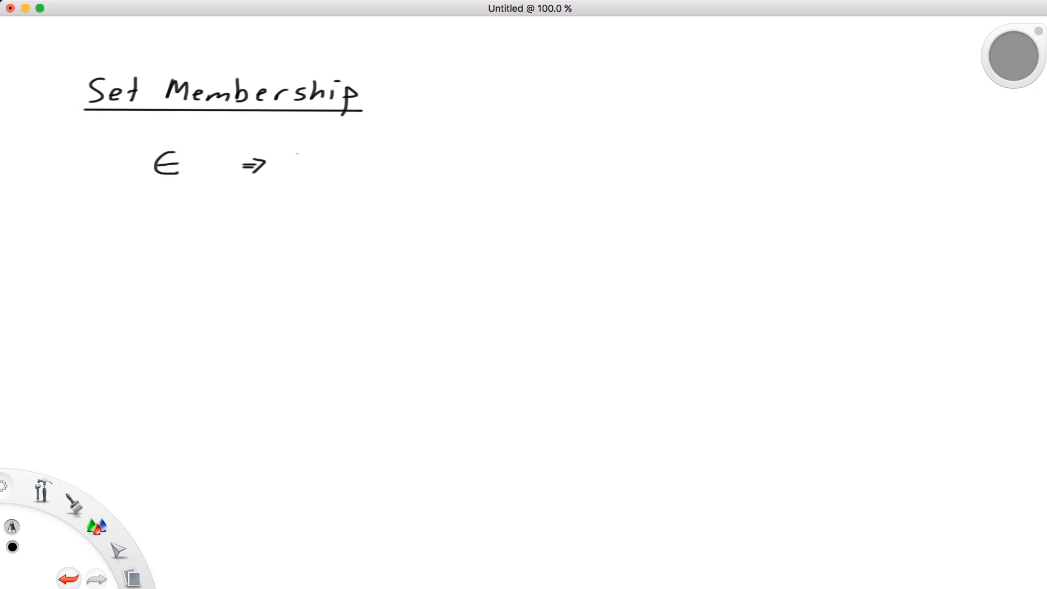
pyautogui.moveTo(295, 151); pyautogui.dragTo(307, 163)
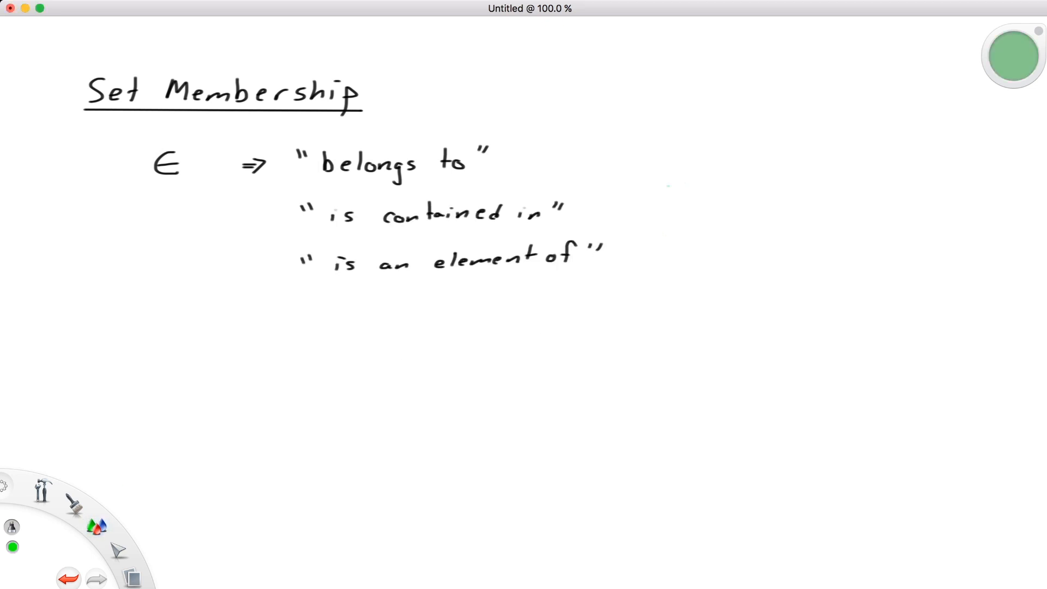
# Step: Write the green example 2 ∈ {2,4,6,8}, then begin the black ∉ symbol
pyautogui.moveTo(661, 197); pyautogui.dragTo(718, 197)
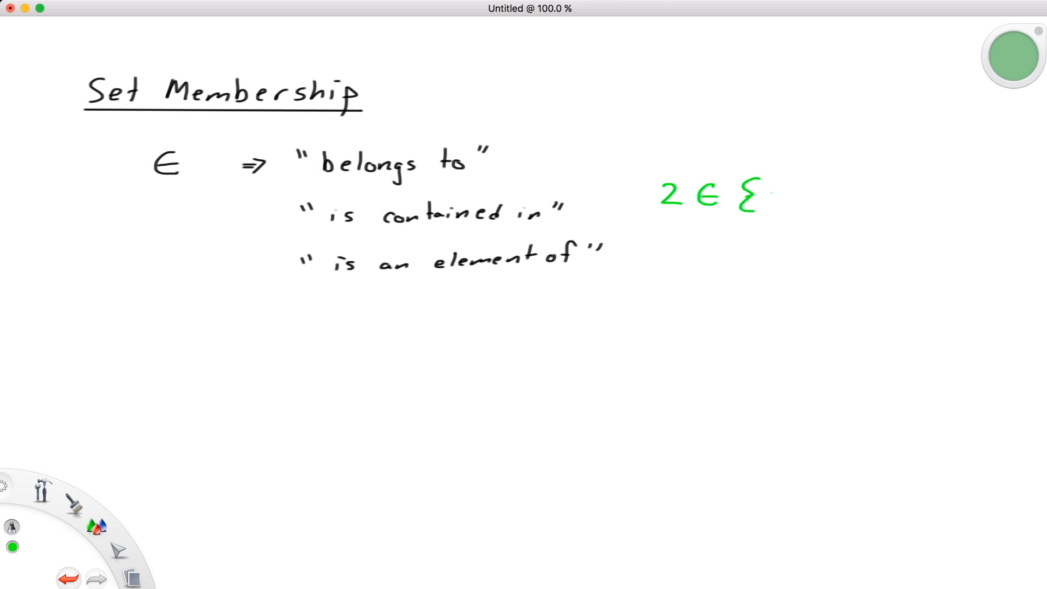
pyautogui.moveTo(768, 197); pyautogui.dragTo(902, 200)
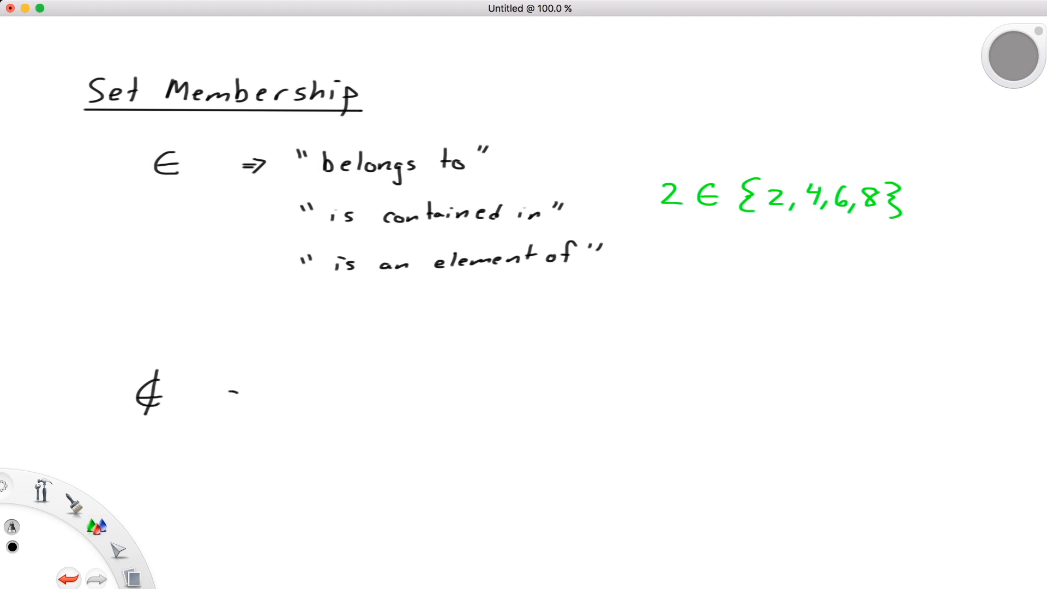
pyautogui.moveTo(227, 393); pyautogui.dragTo(261, 394)
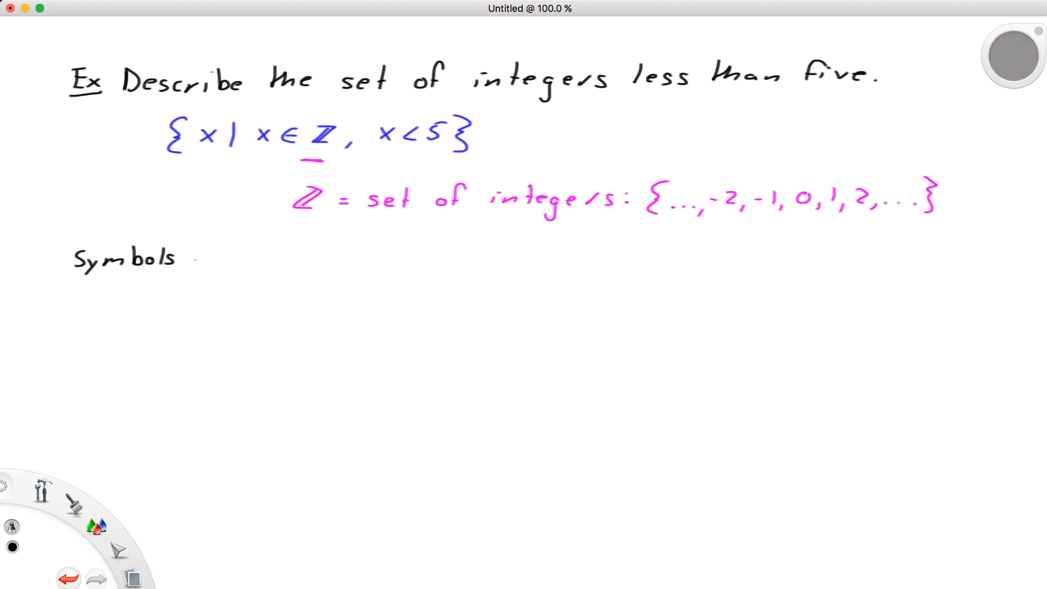
# Step: Write the underlined 'Symbols for Common Sets' heading and list R and Q = rational numbers
pyautogui.write('for Common Sets')
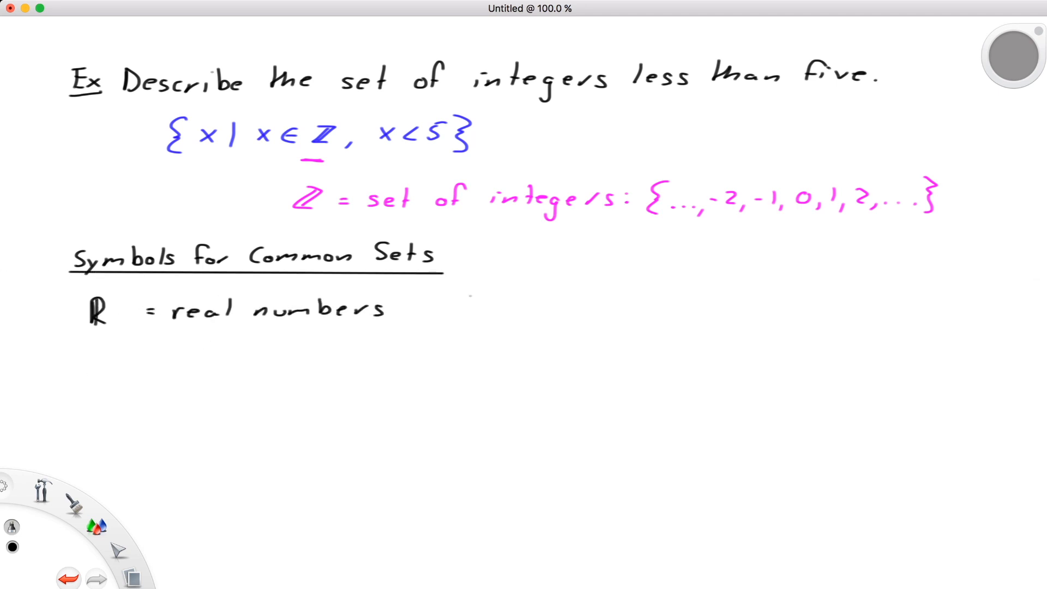
pyautogui.write('Q = rational numbers')
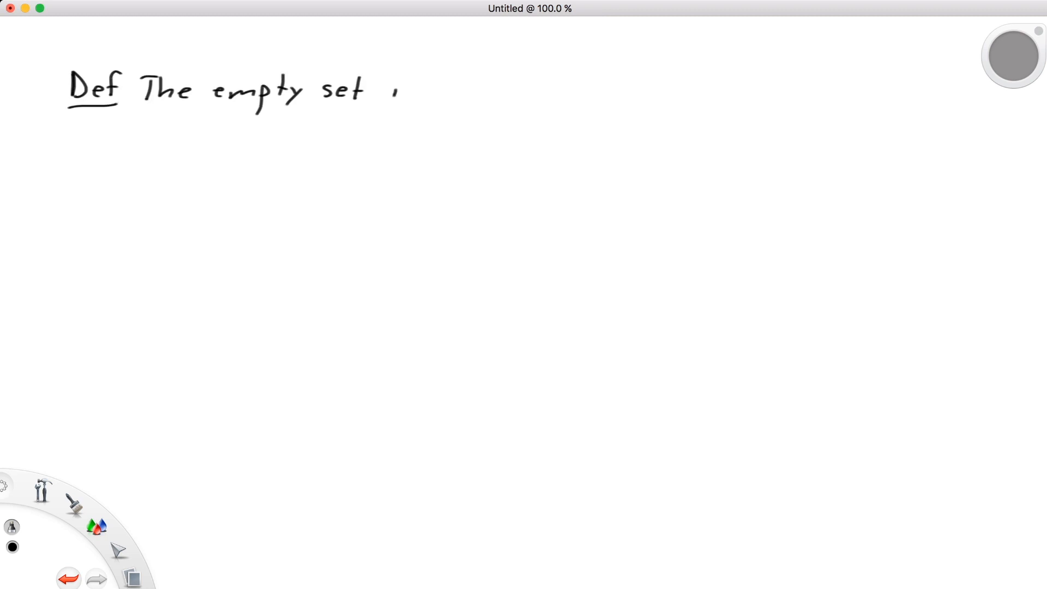
# Step: Write 'Def The empty set' across the top of a fresh page
pyautogui.moveTo(401, 87); pyautogui.dragTo(735, 86)
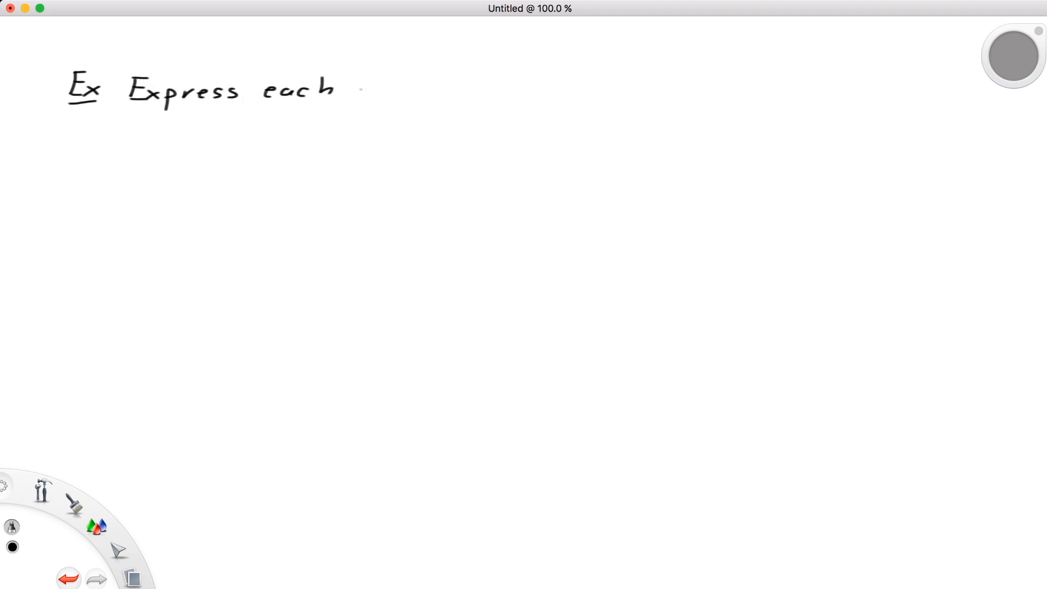
# Step: Write part a on even natural numbers below twenty, plus pink Natural #'s and Even #'s {2,4,6,8,10,...}
pyautogui.moveTo(361, 86); pyautogui.dragTo(668, 87)
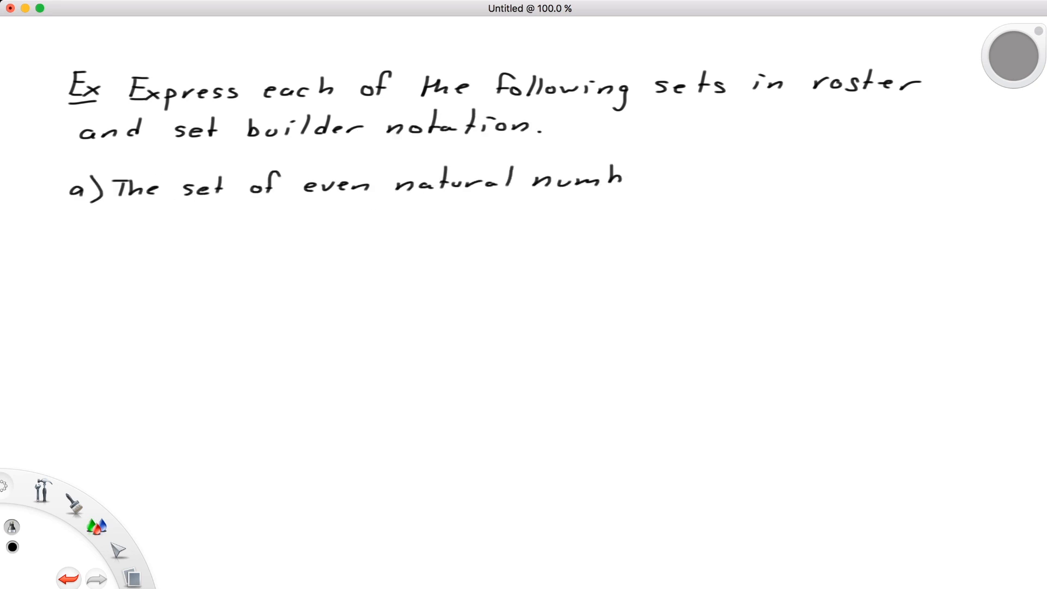
pyautogui.write('bers less than twenty.')
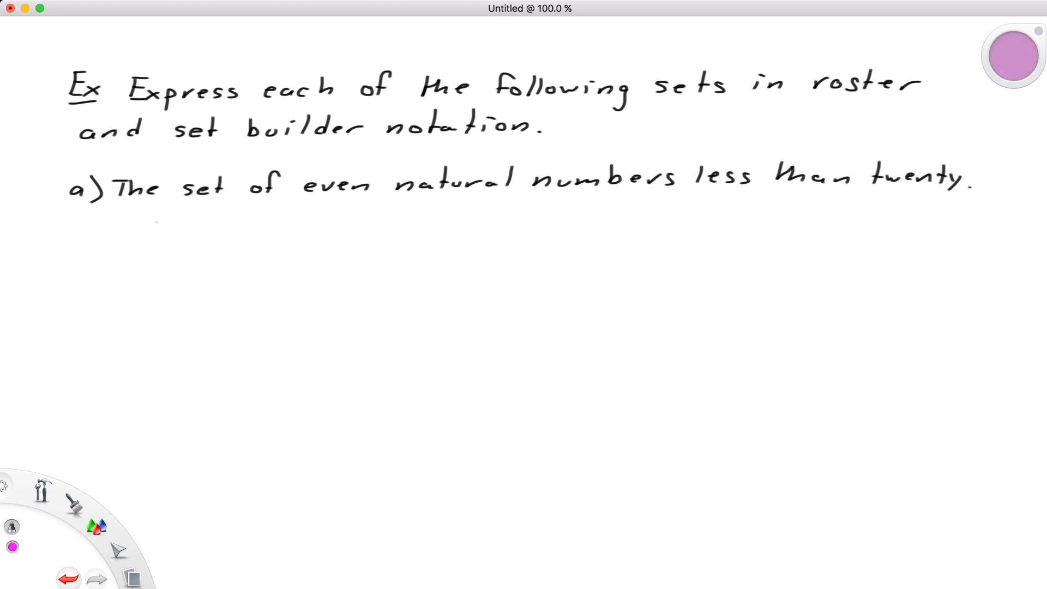
pyautogui.moveTo(141, 234); pyautogui.dragTo(280, 230)
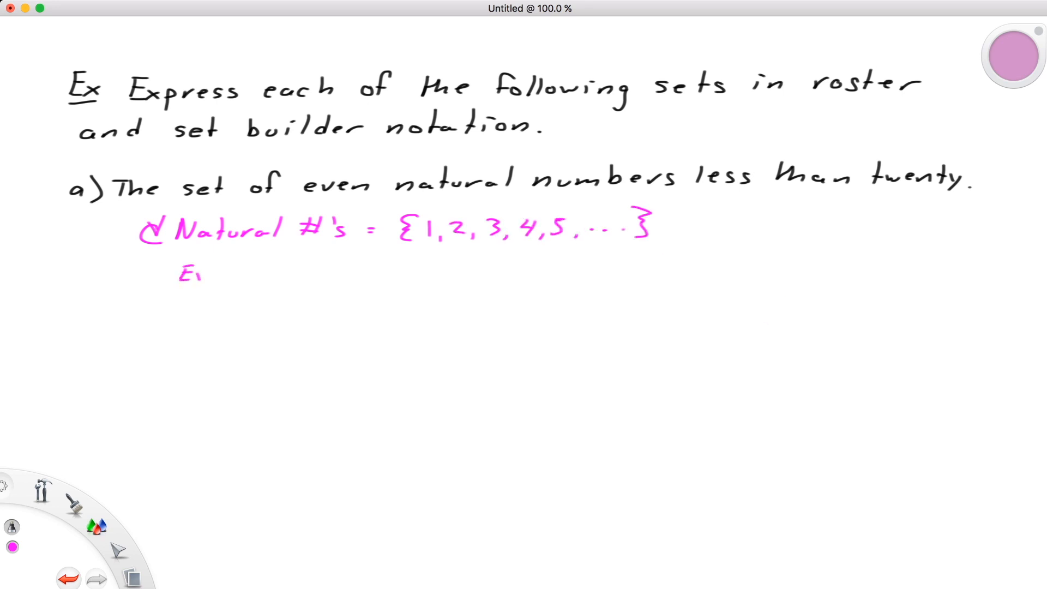
pyautogui.write("Even #'s =")
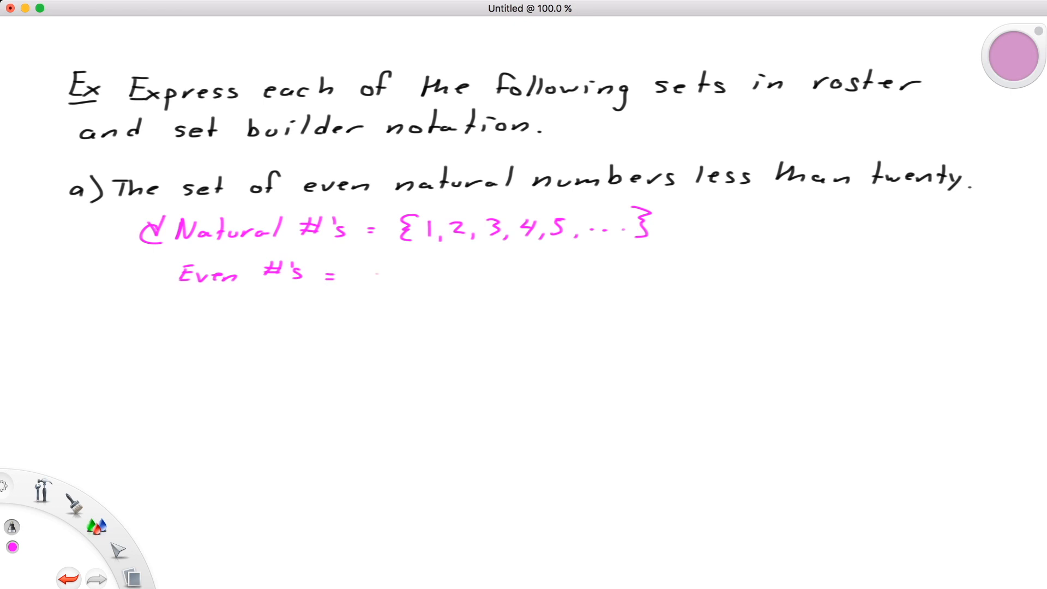
pyautogui.moveTo(371, 274); pyautogui.dragTo(481, 274)
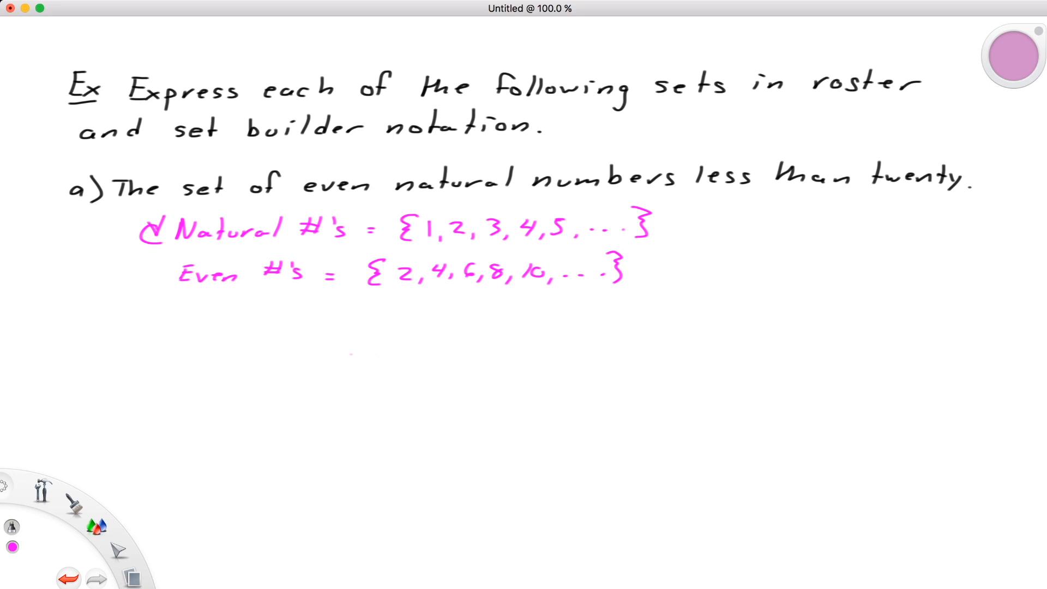
# Step: In blue, write 'Roster: {2,4,…,18}' and 'Set Builder: {x | x ∈ N, x = 2·K for K ∈ Z, x < 20}'
pyautogui.click(12, 547)
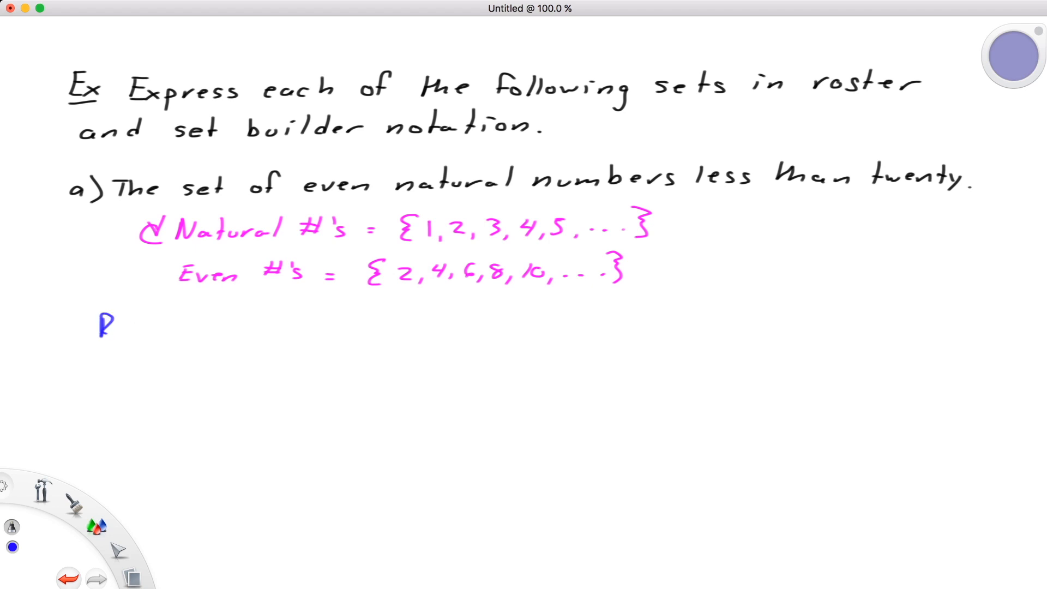
pyautogui.write('Roster: {2,4,6,8,10,12,14,16,18')
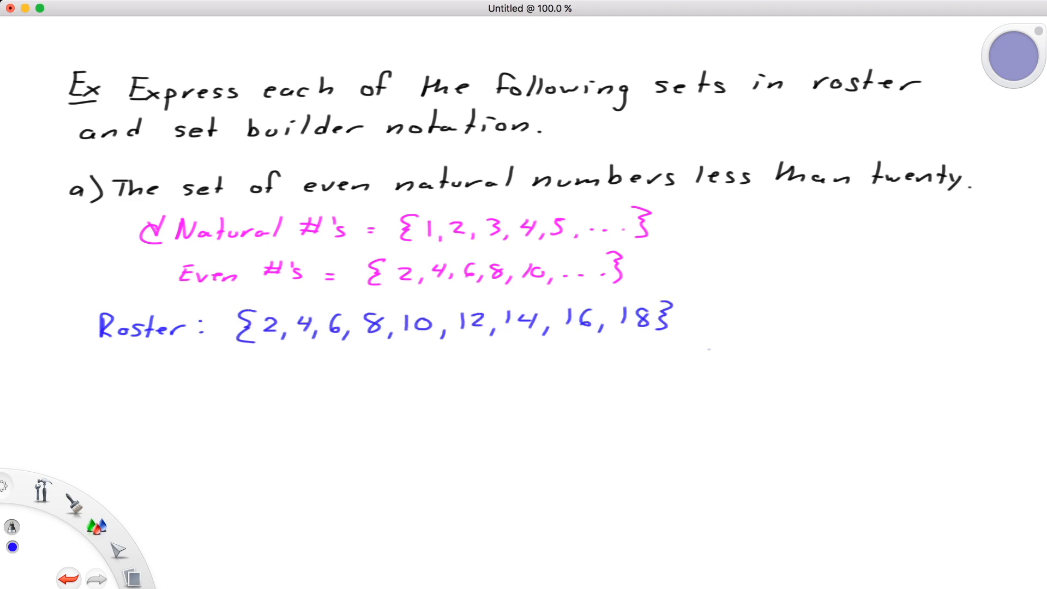
pyautogui.write('Set')
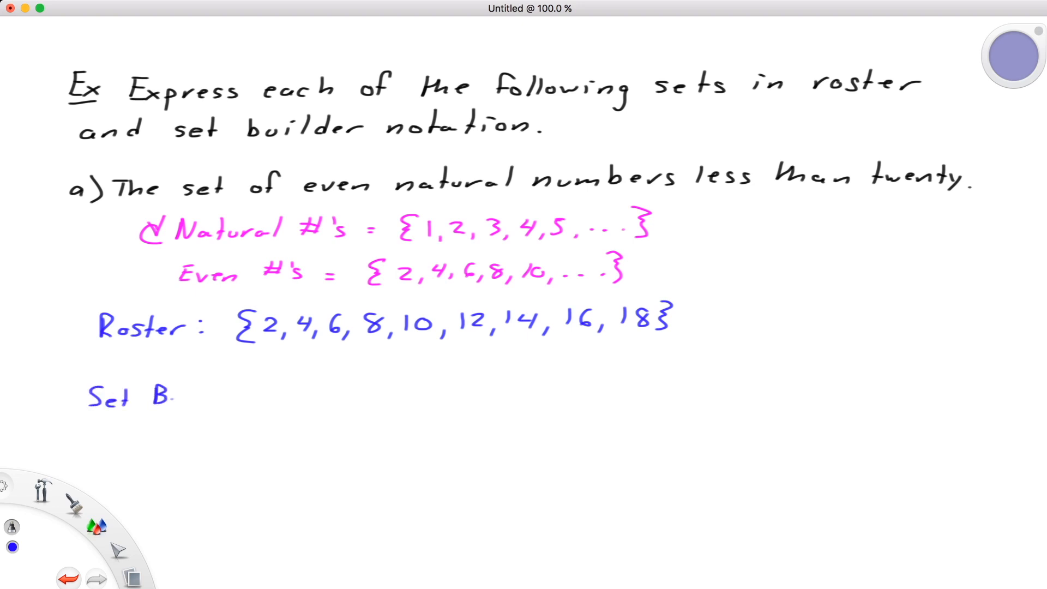
pyautogui.write('Builder: {x | x')
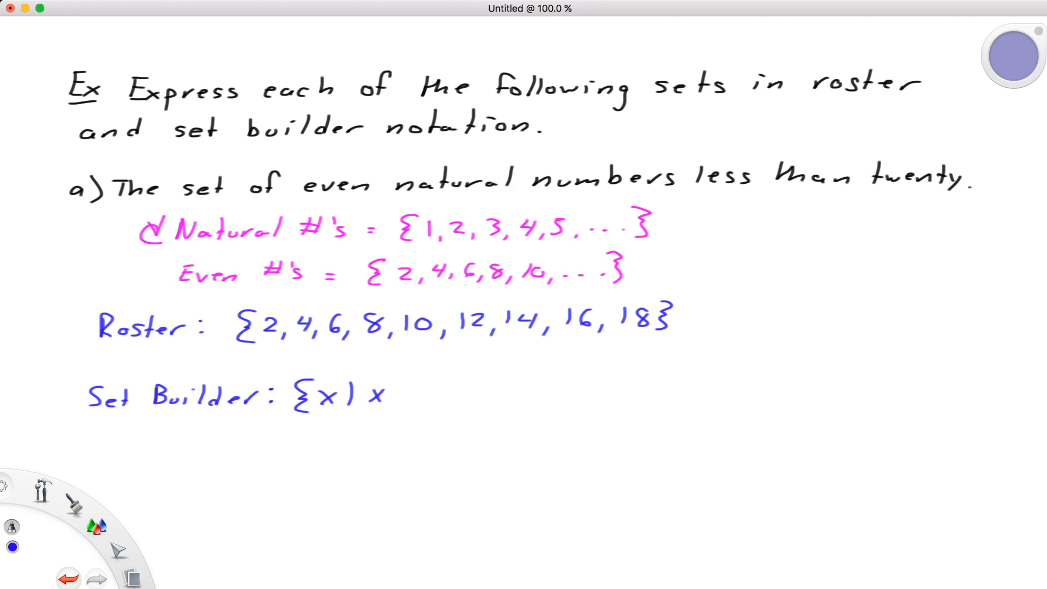
pyautogui.write('∈∧')
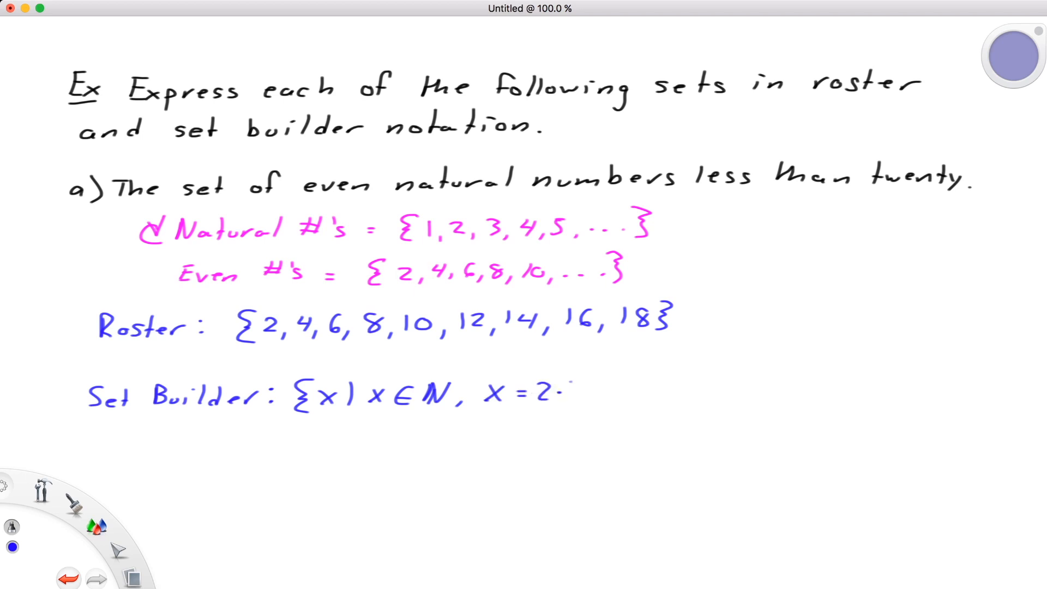
pyautogui.write('K for K ∈ ℤ, x <')
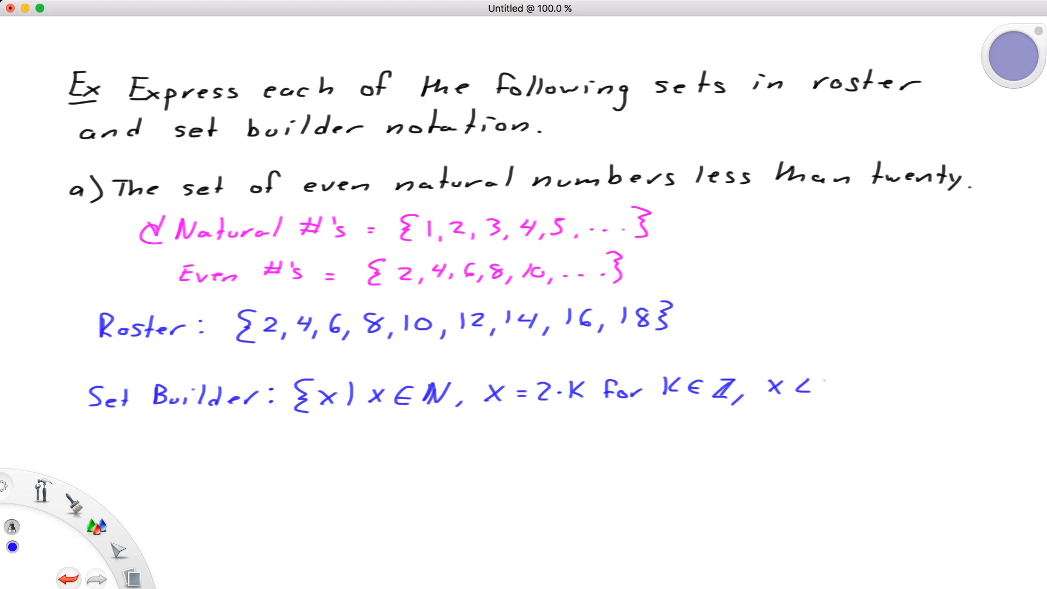
pyautogui.write('20')
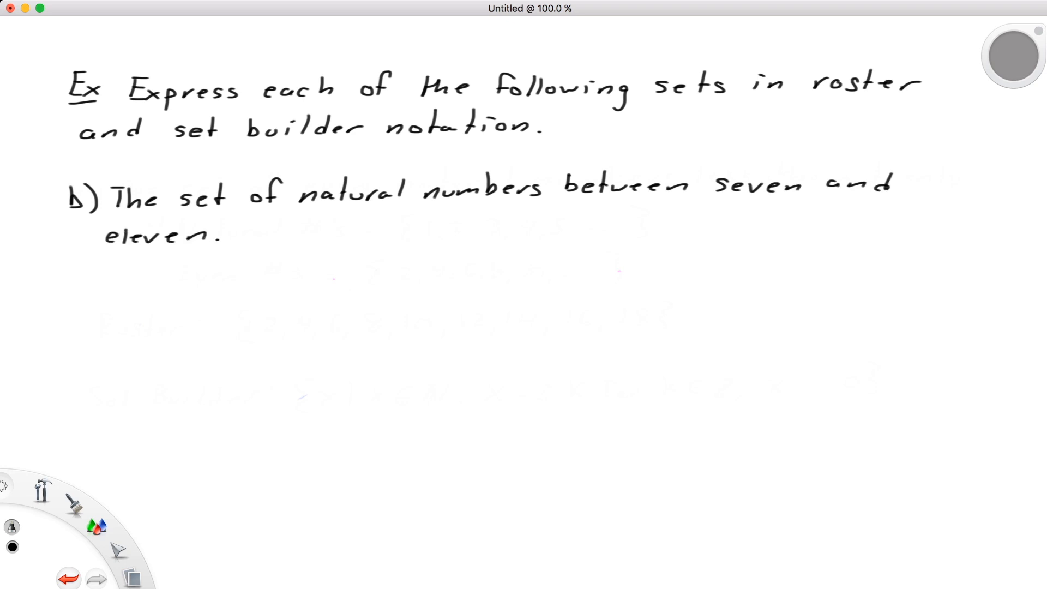
# Step: In blue, write 'Roster: {8,9,10}' and 'Set-Builder: {x | x ∈ N, 7 < x < 11}' for part b
pyautogui.click(12, 547)
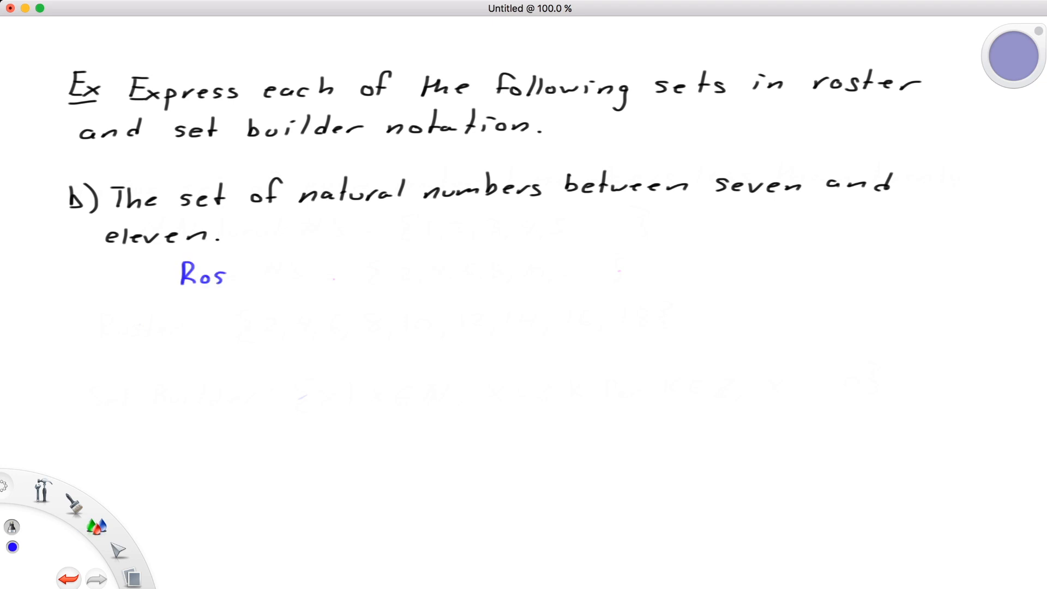
pyautogui.write('ter: {8, 9, 10')
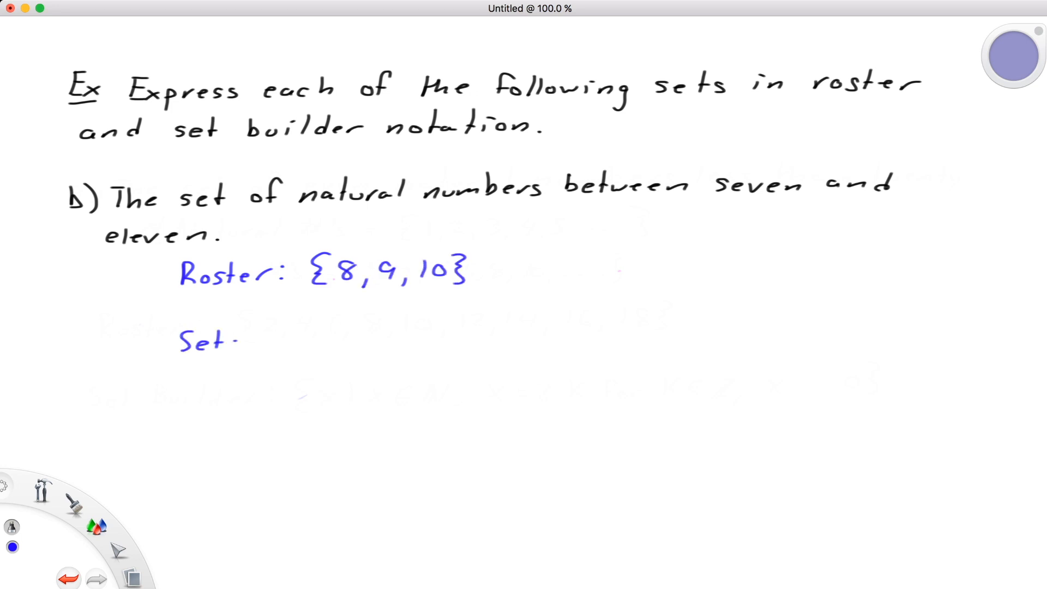
pyautogui.moveTo(247, 339); pyautogui.dragTo(407, 339)
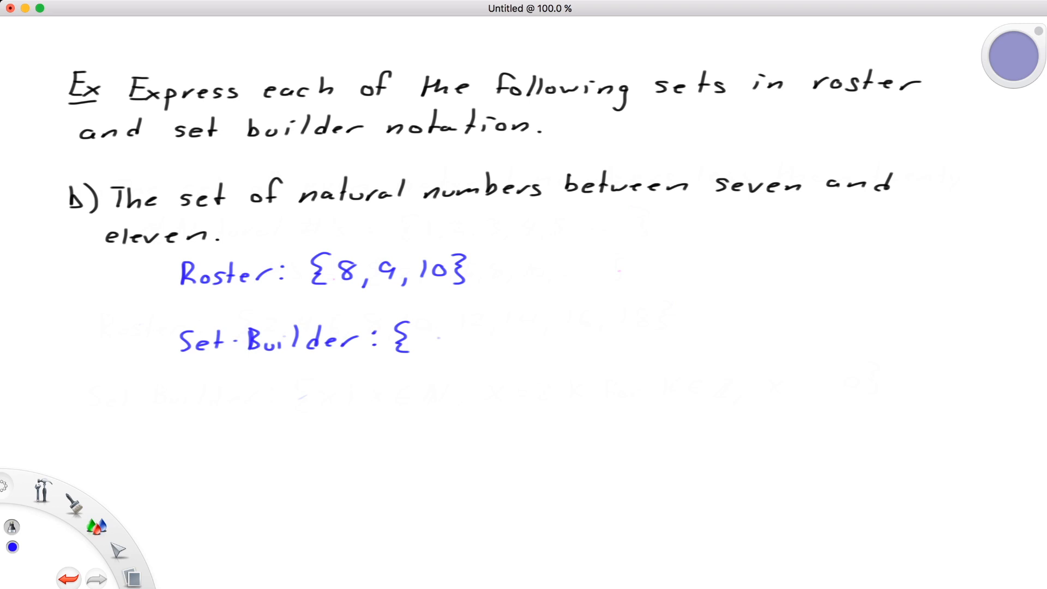
pyautogui.moveTo(428, 340); pyautogui.dragTo(488, 340)
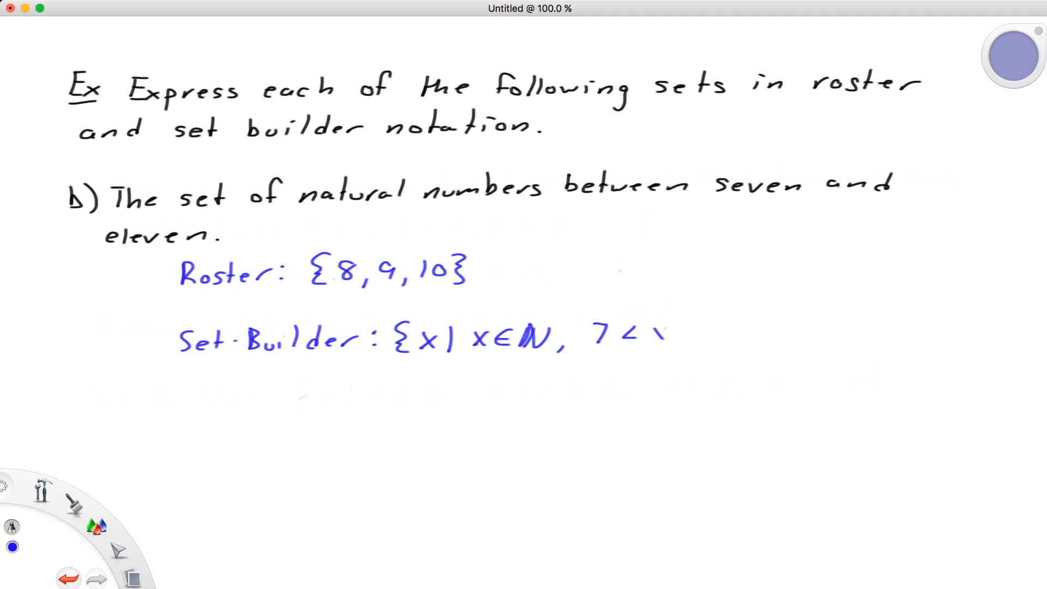
pyautogui.moveTo(652, 337); pyautogui.dragTo(735, 337)
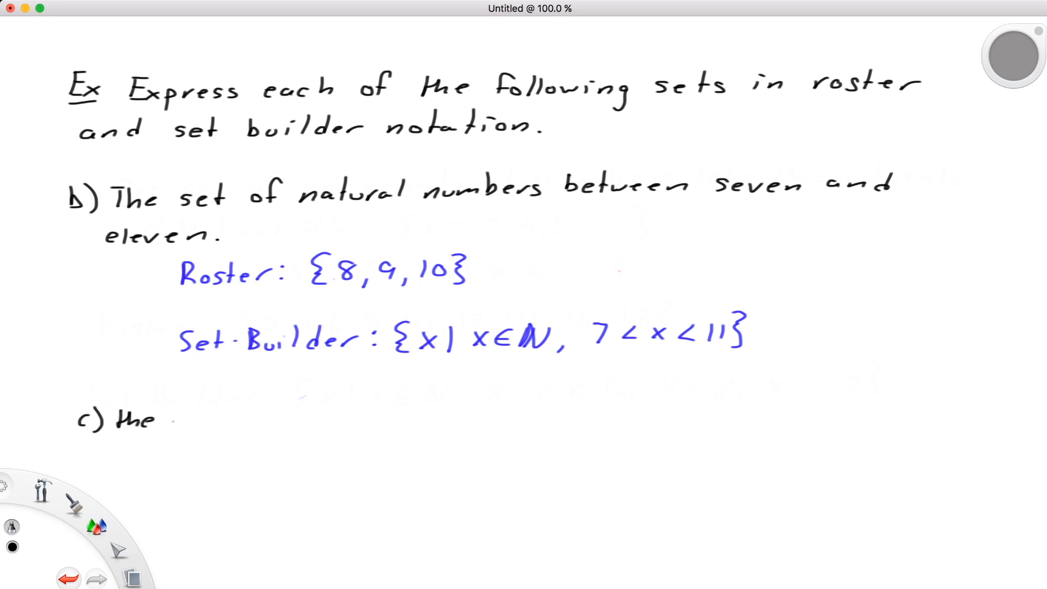
# Step: Write 'set of real numbers less than two and greater than four' and shade a number line outward from 2 and 4
pyautogui.write('set of real numbers less than two')
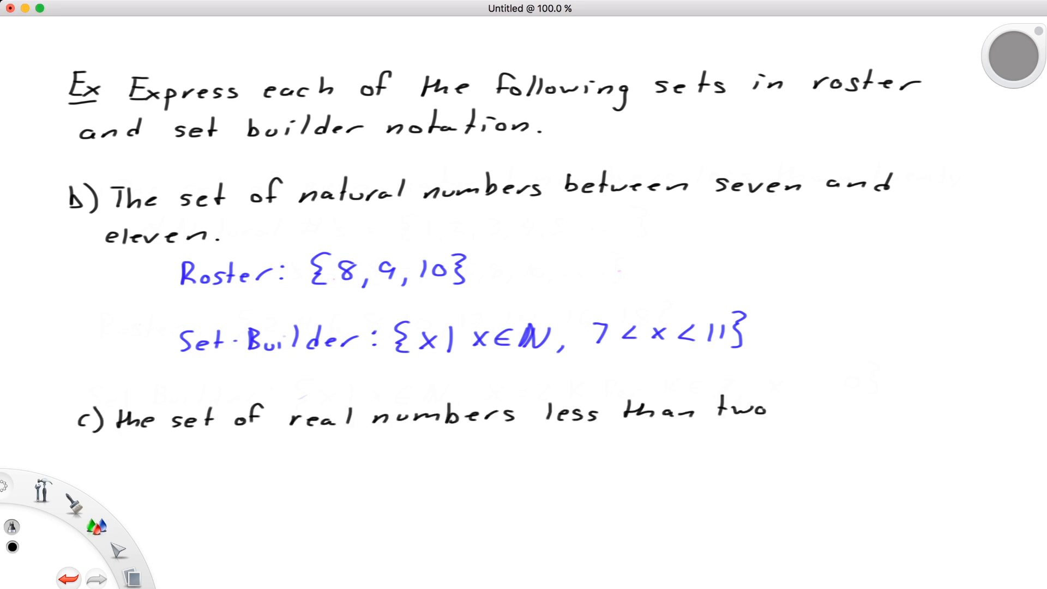
pyautogui.write('and greater than four.')
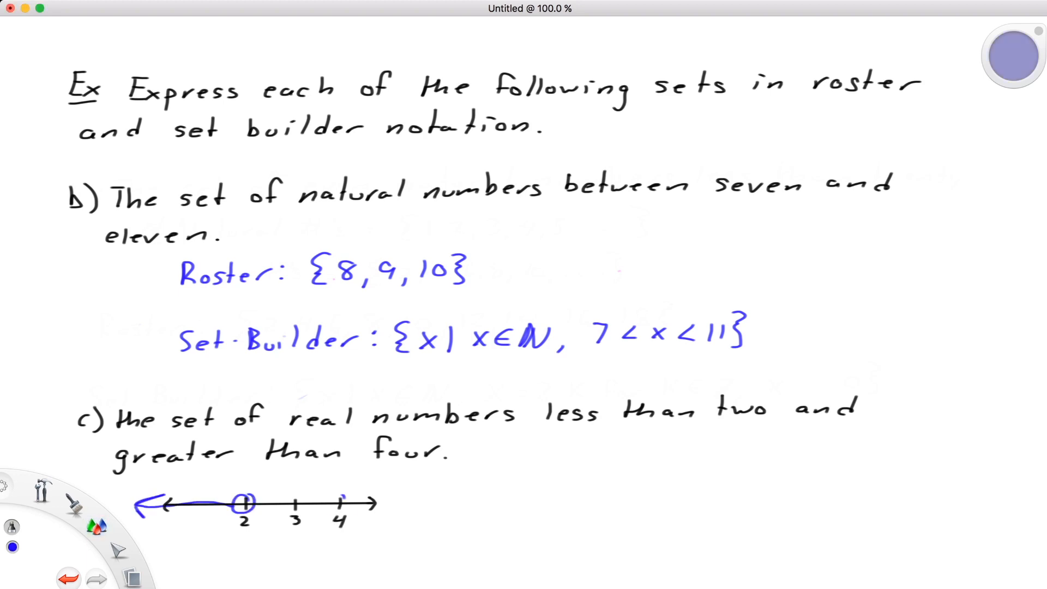
pyautogui.moveTo(341, 503); pyautogui.dragTo(441, 498)
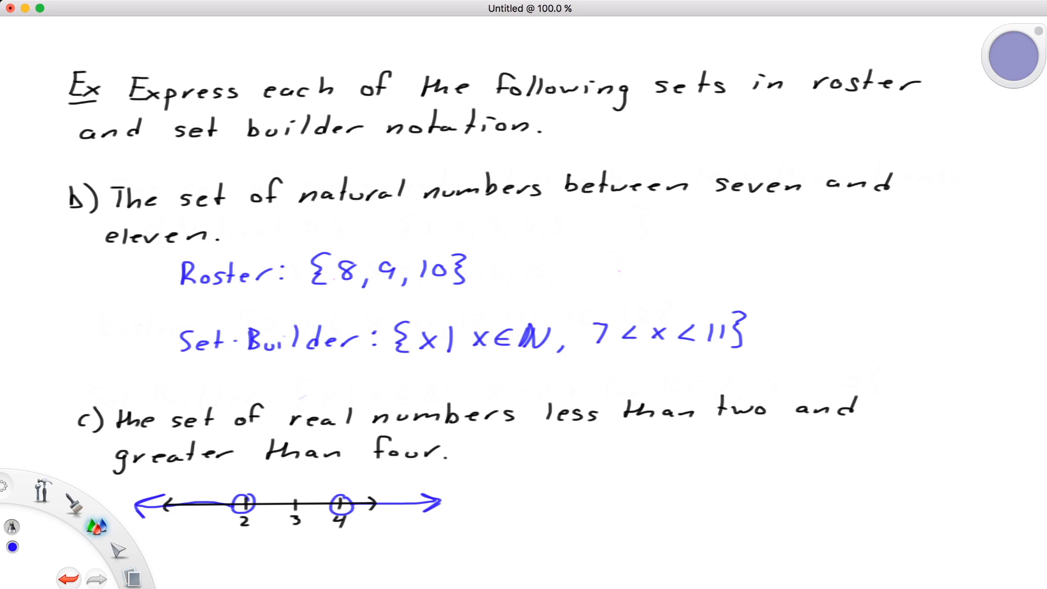